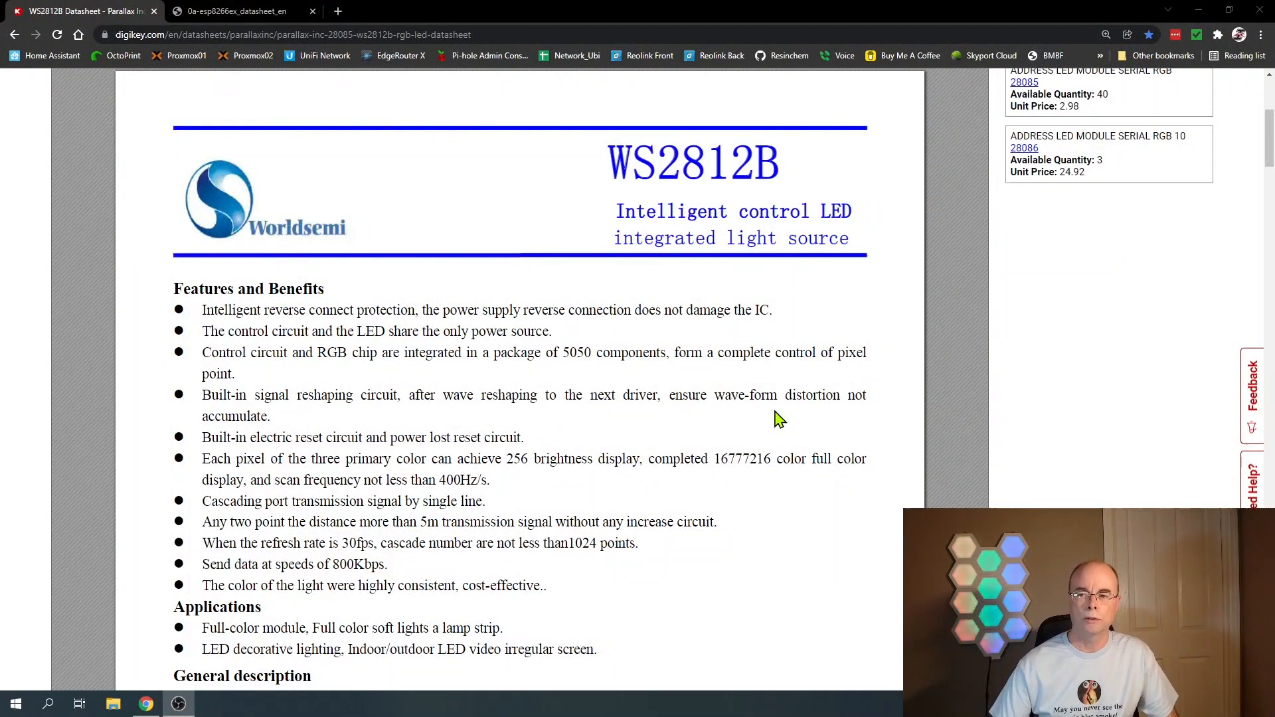
mouse_move(763, 189)
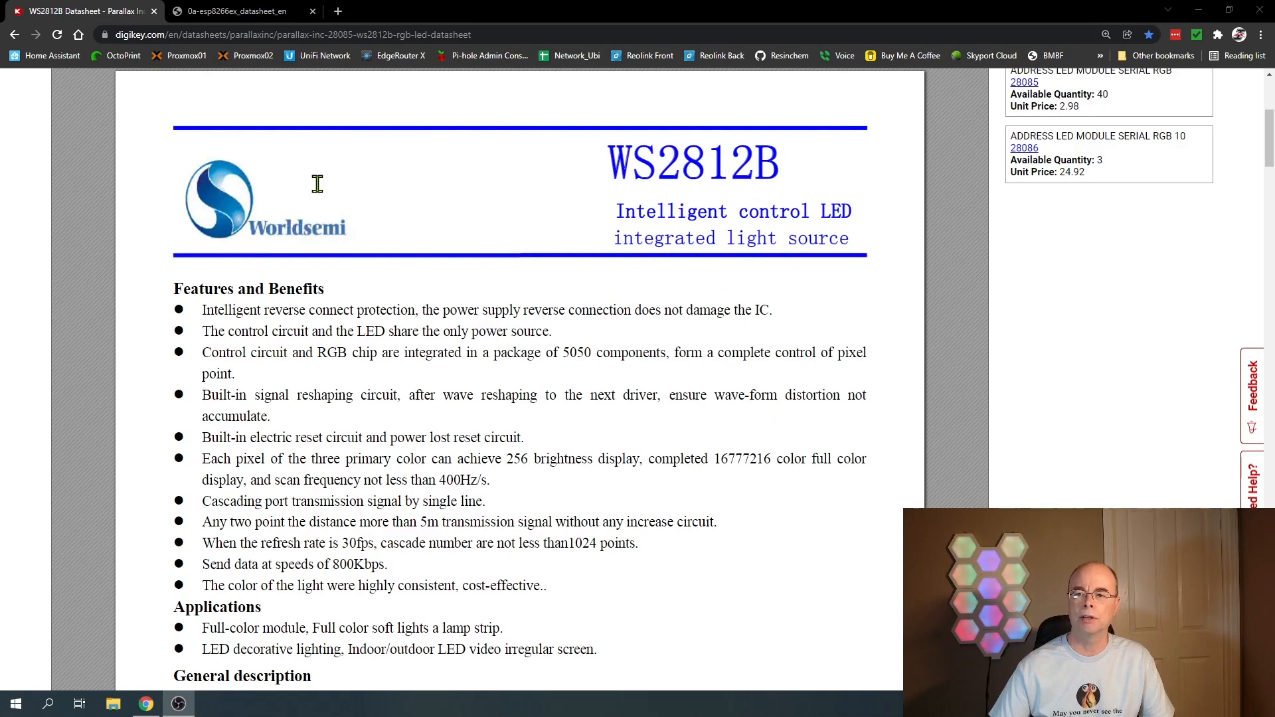
Scroll the WS2812B datasheet past features, pin functions and maximum ratings to Electrical Characteristics
scroll(down, 3)
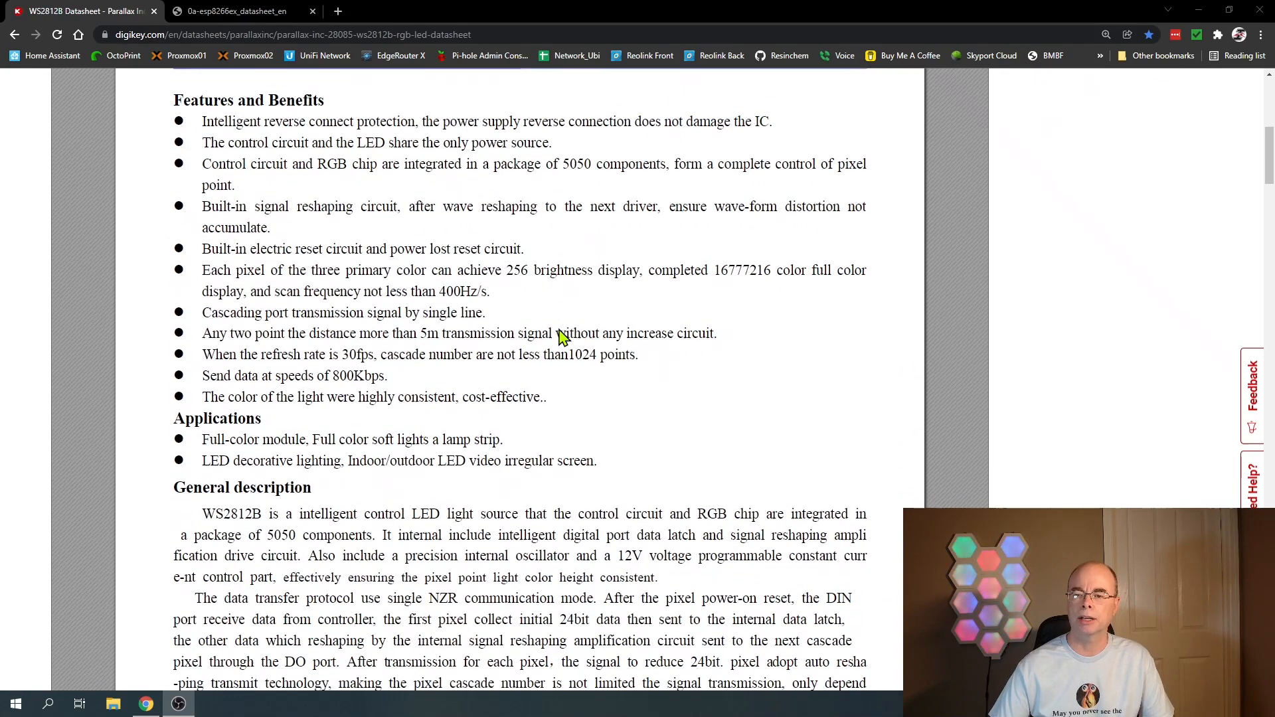
scroll(down, 3)
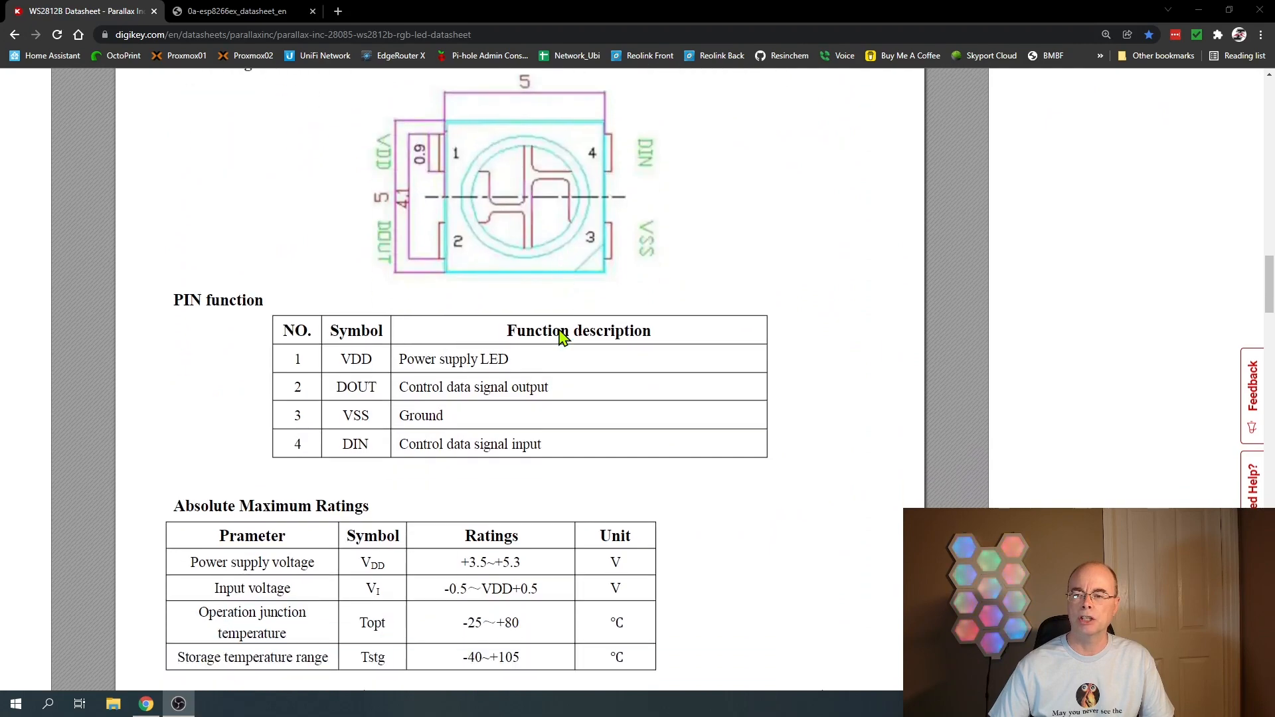
scroll(down, 3)
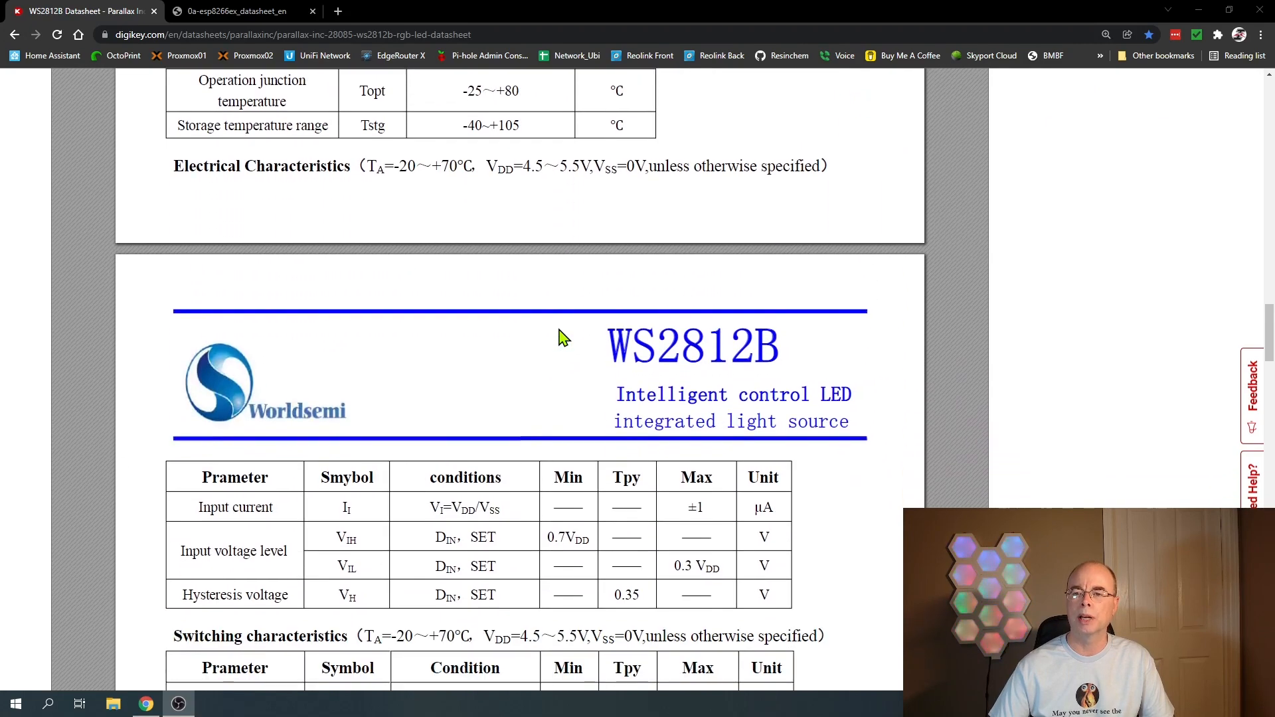
scroll(down, 3)
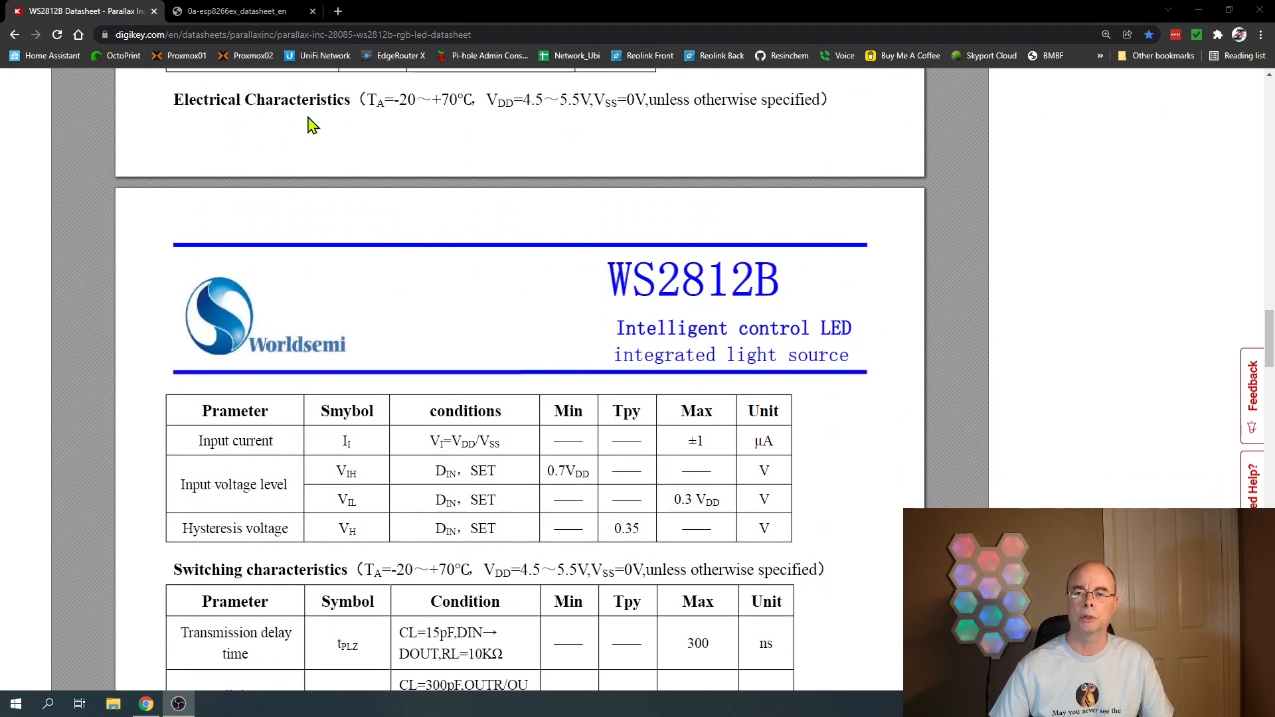
mouse_move(550, 121)
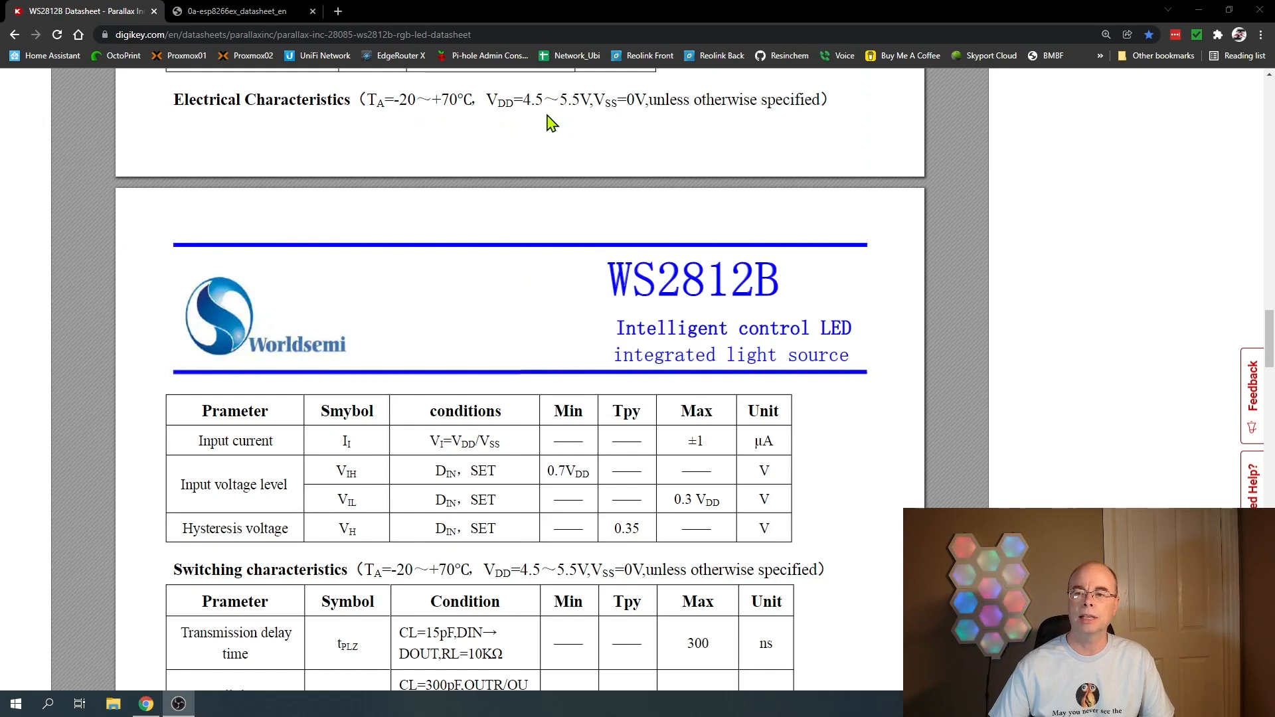
mouse_move(531, 124)
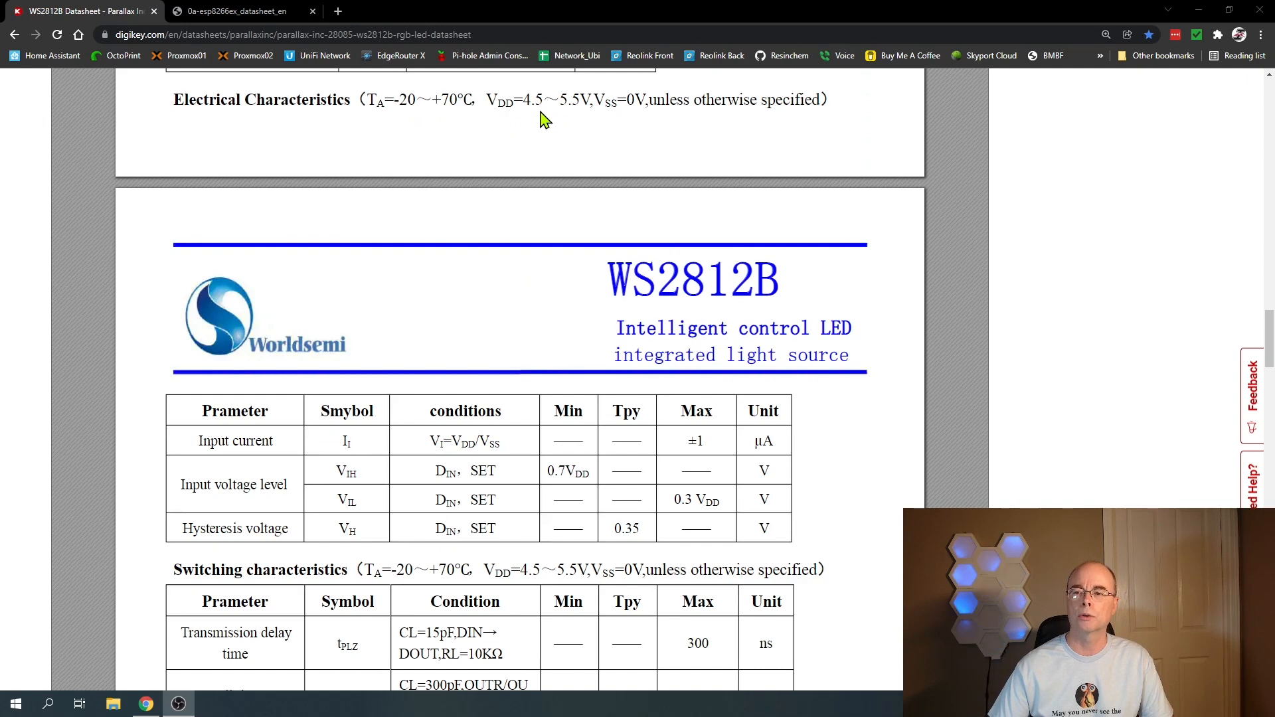
mouse_move(551, 103)
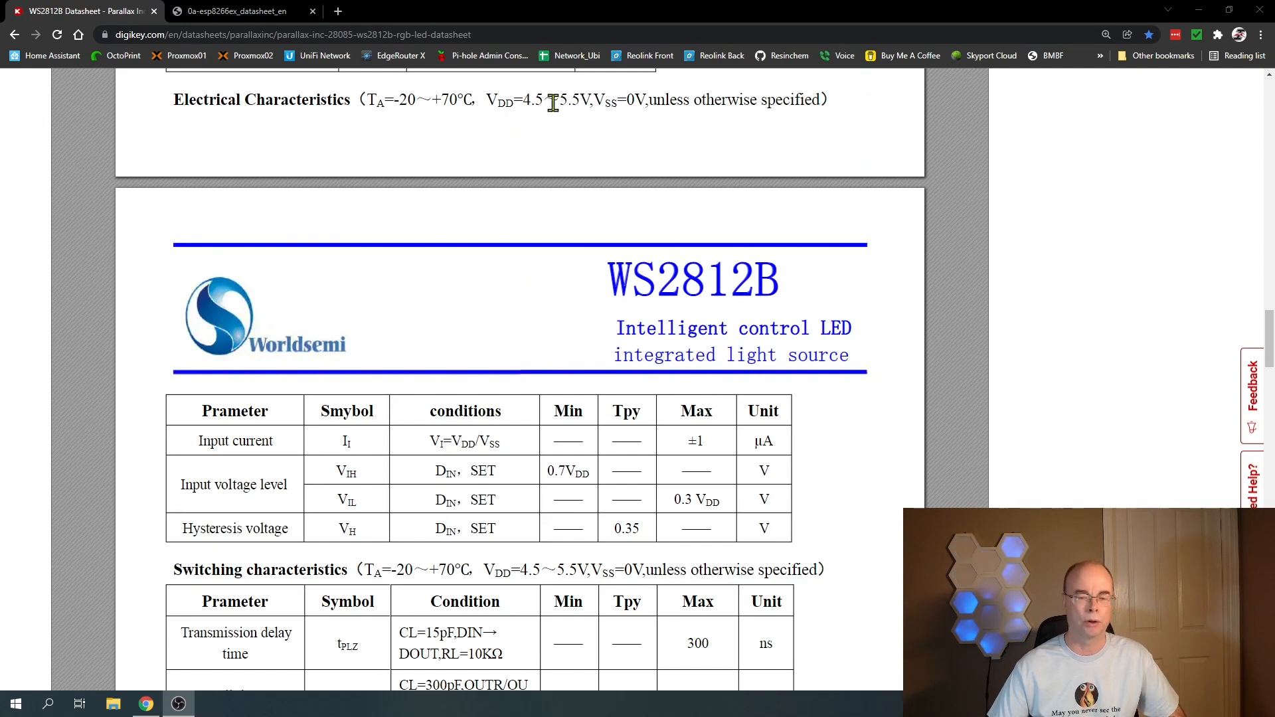
mouse_move(529, 198)
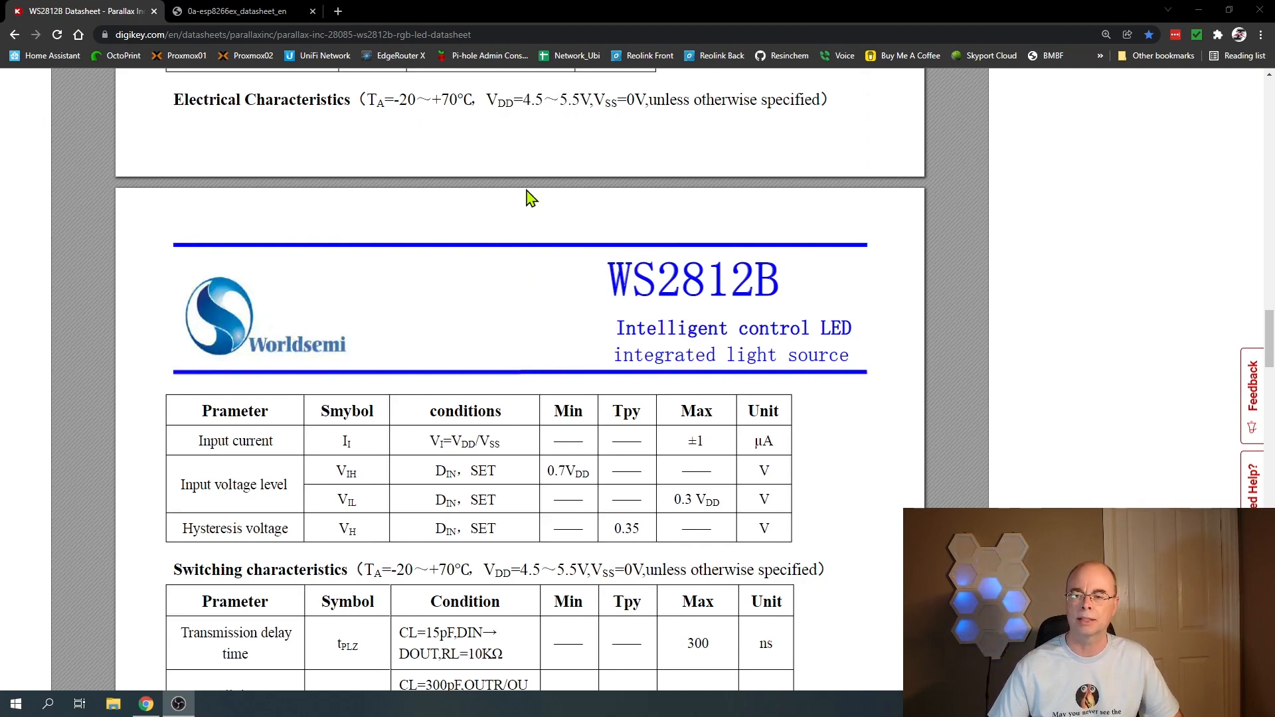
scroll(down, 3)
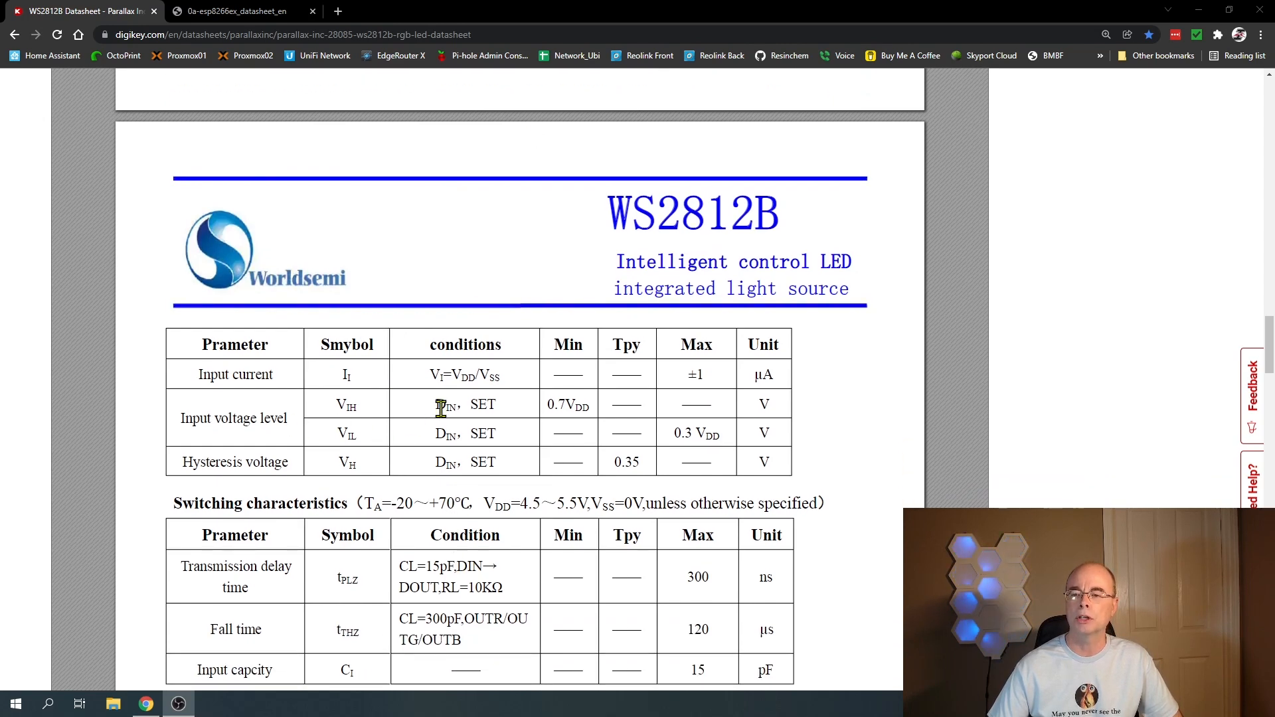
mouse_move(561, 407)
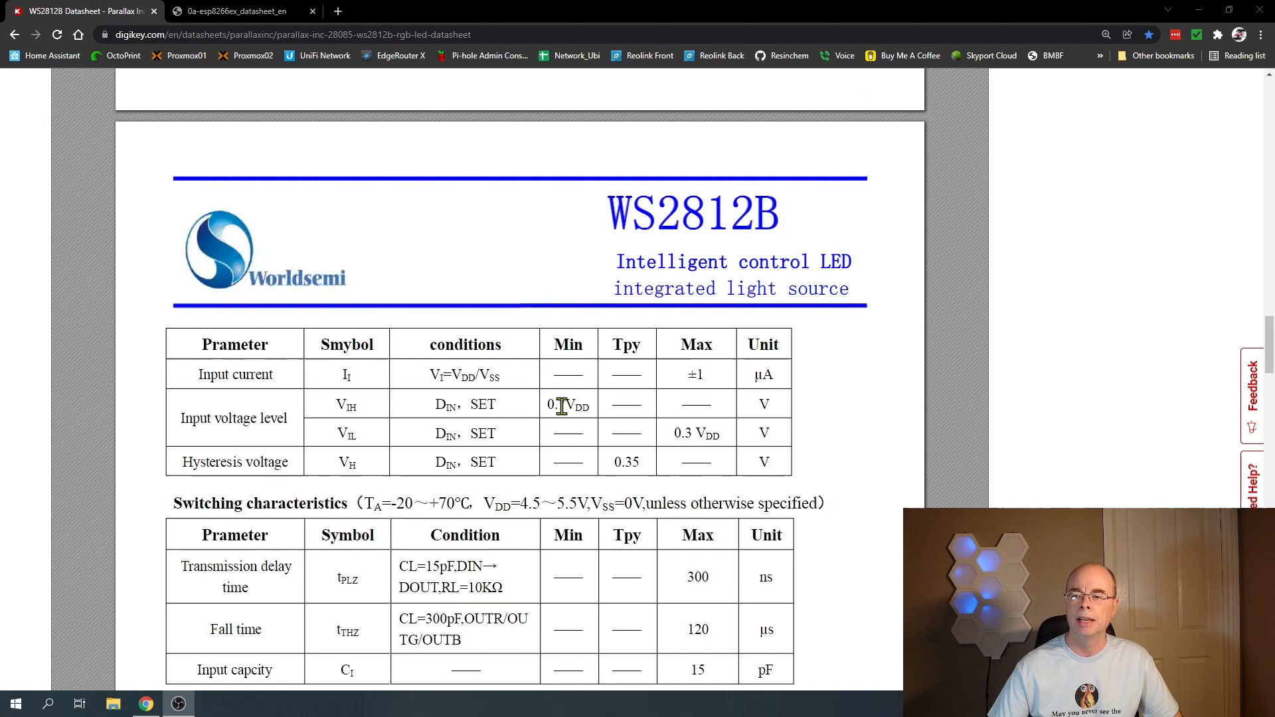
mouse_move(577, 433)
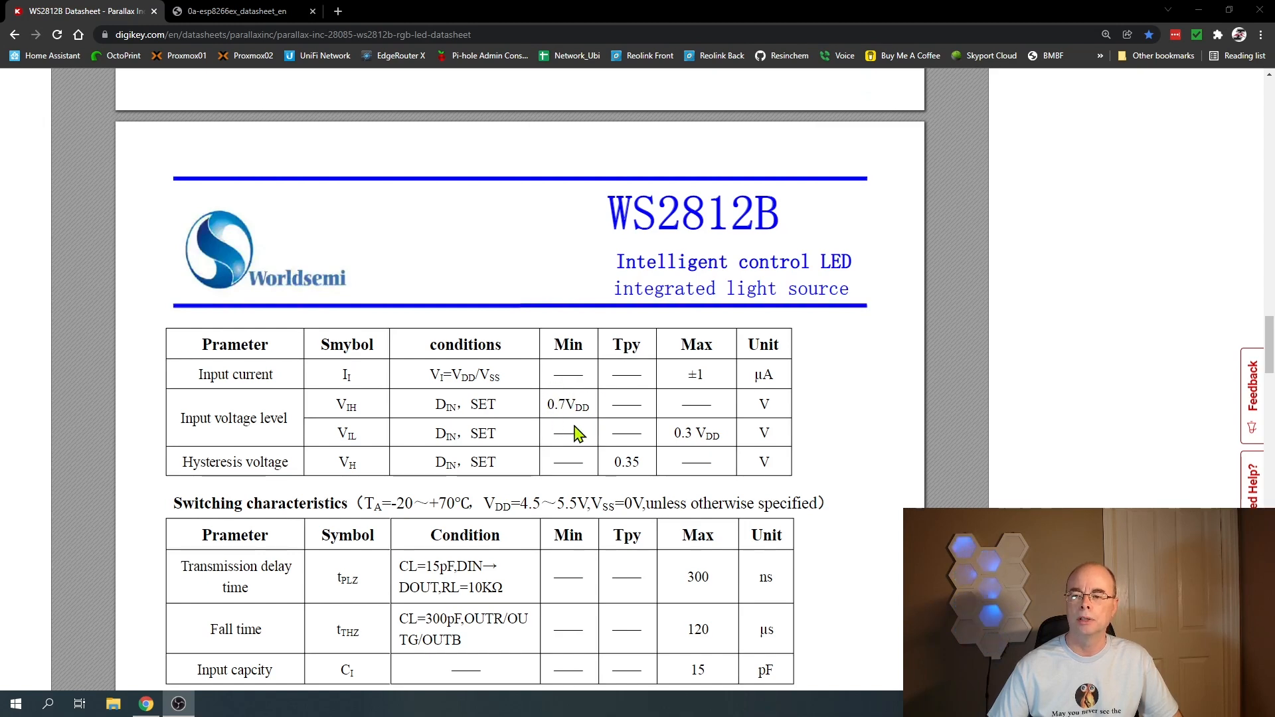
mouse_move(569, 425)
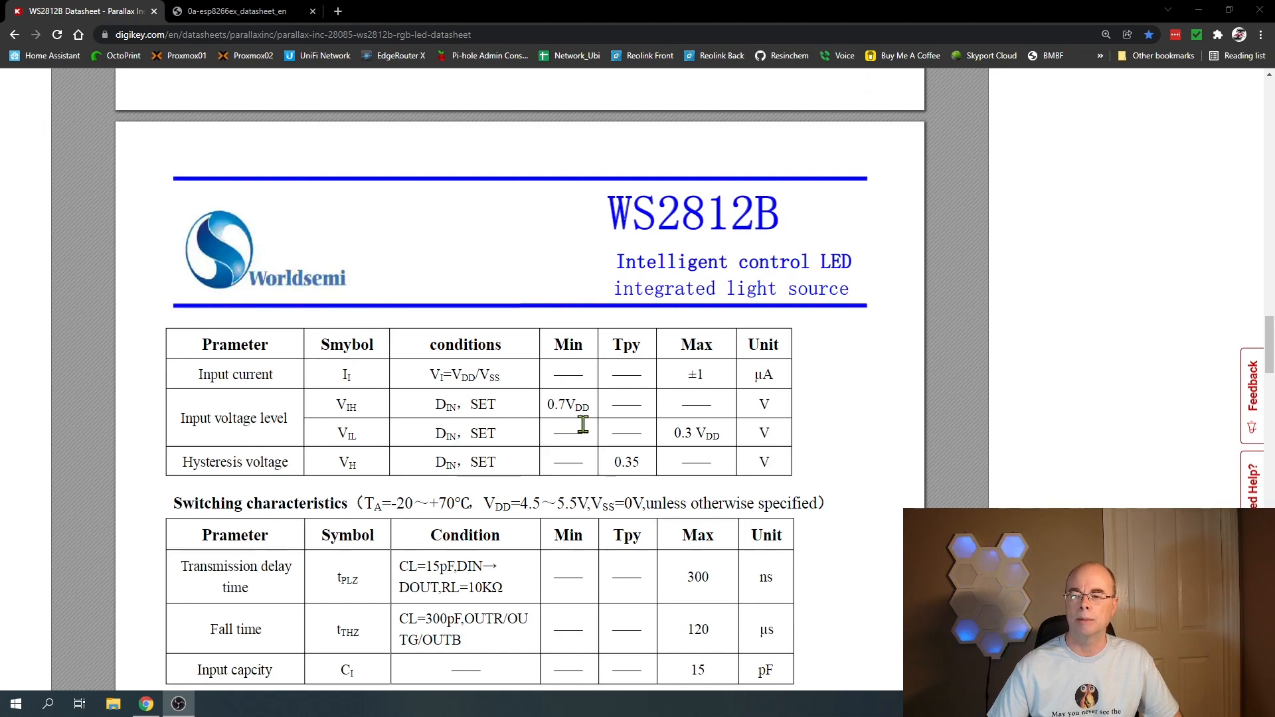
mouse_move(584, 429)
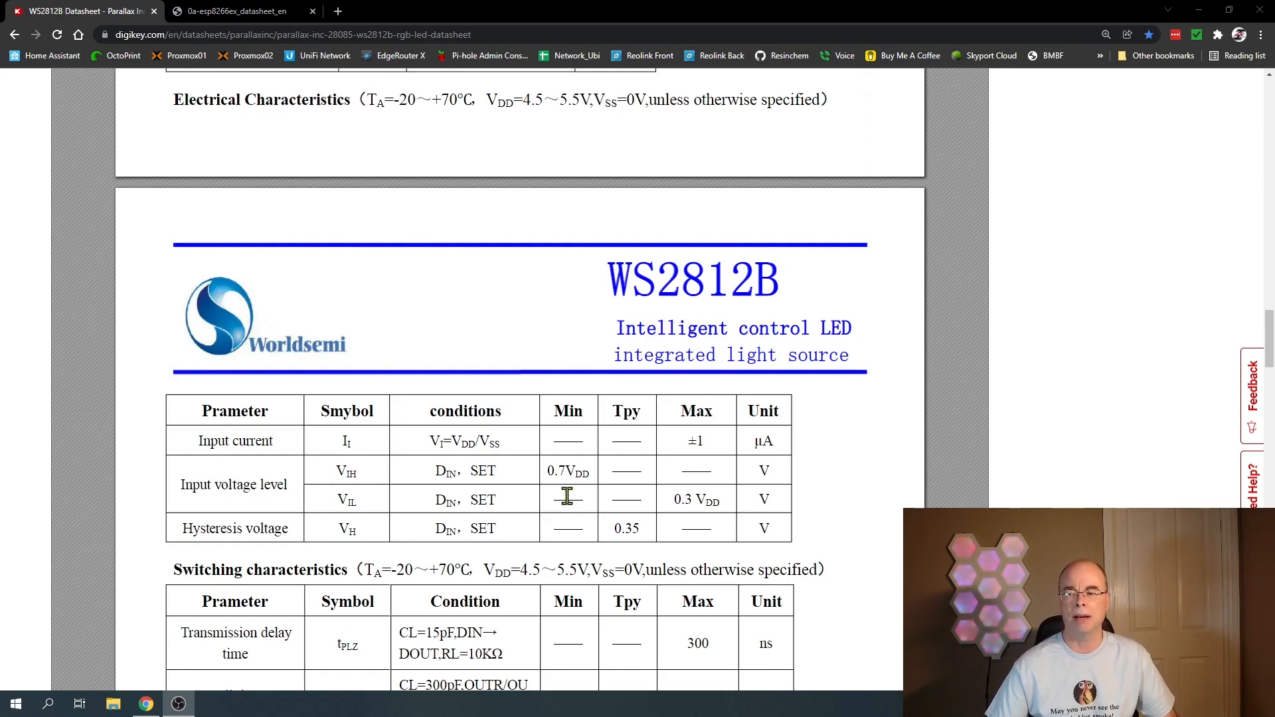
Switch to the ESP8266EX datasheet and go to page 24's Table 5-1 I/O voltage levels
click(236, 11)
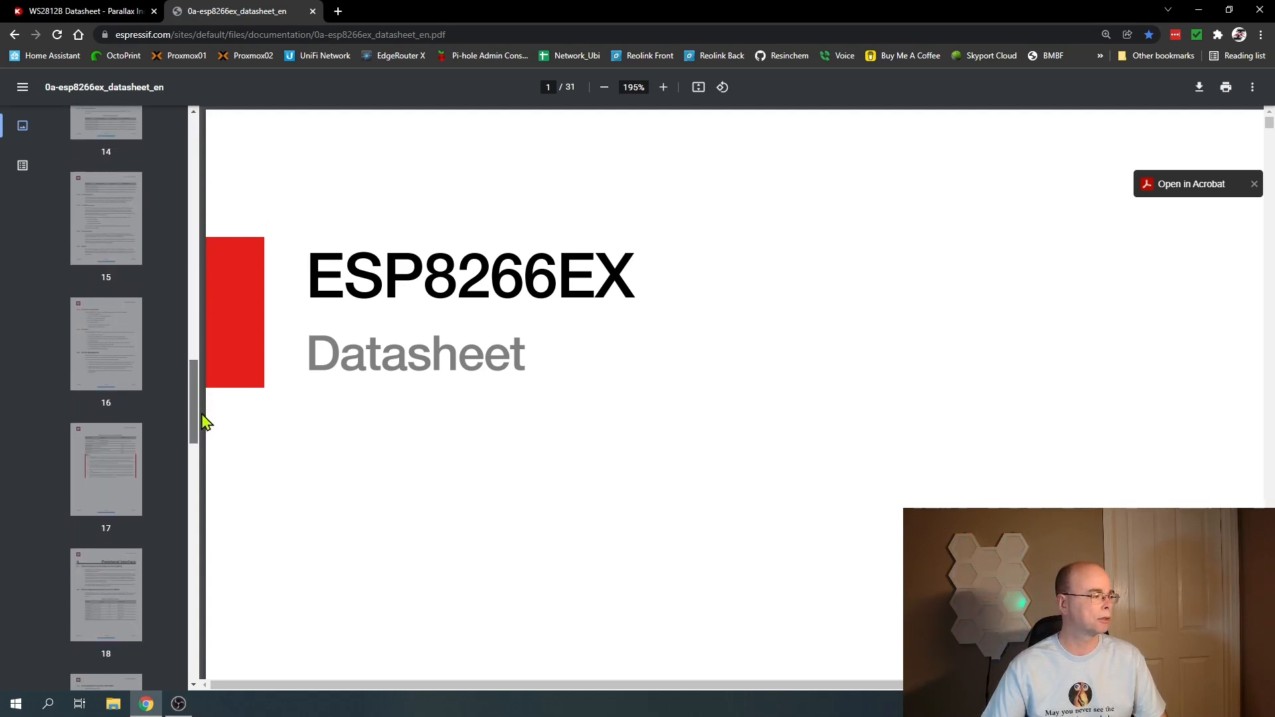
scroll(down, 3)
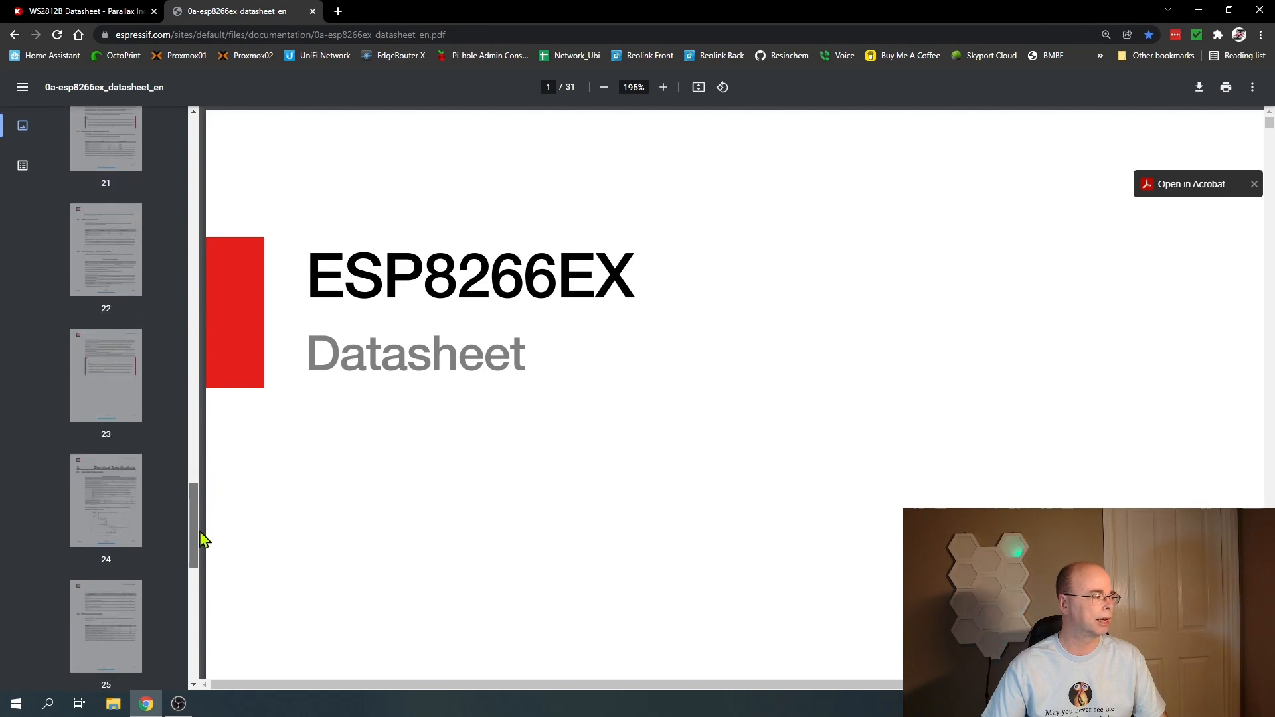
click(105, 500)
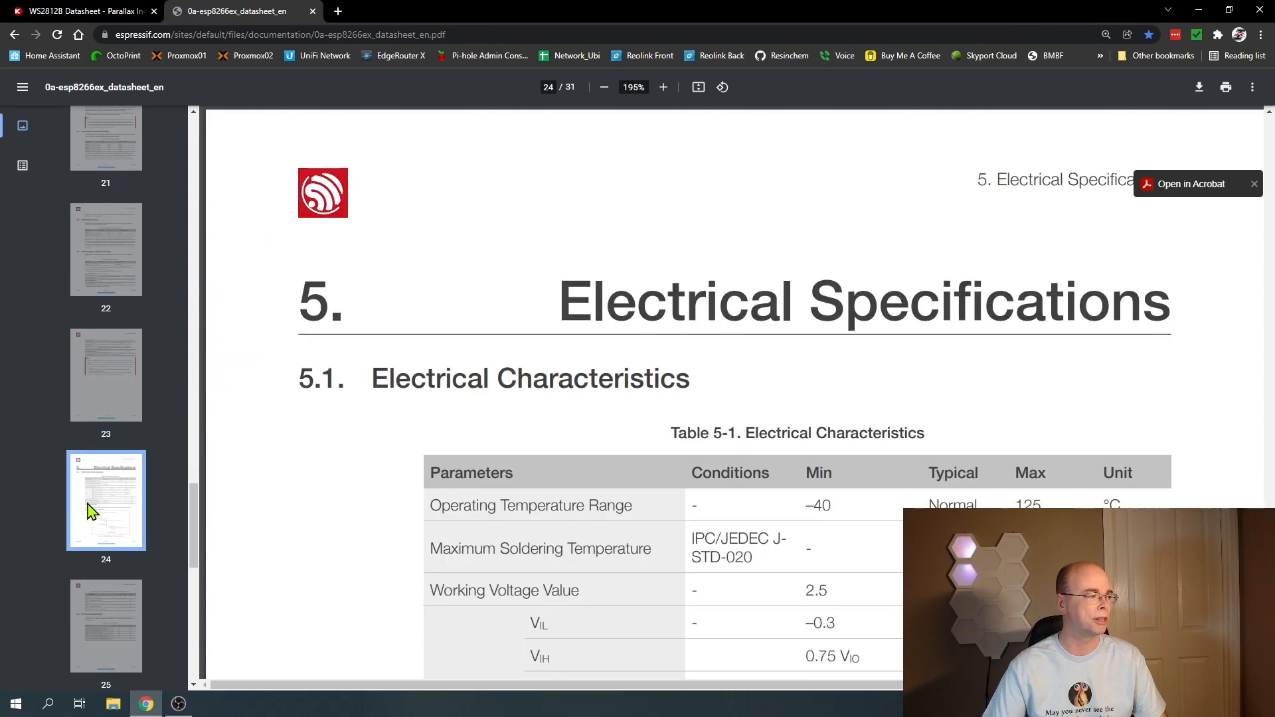
scroll(down, 3)
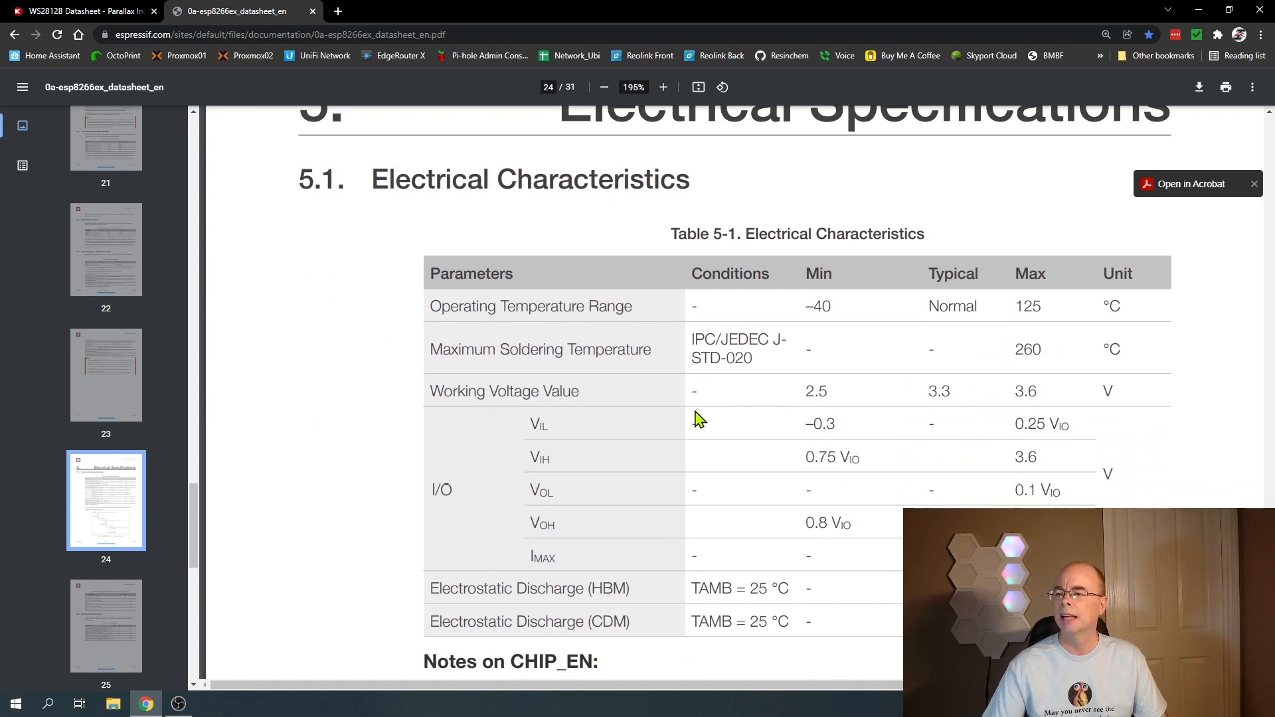
scroll(down, 3)
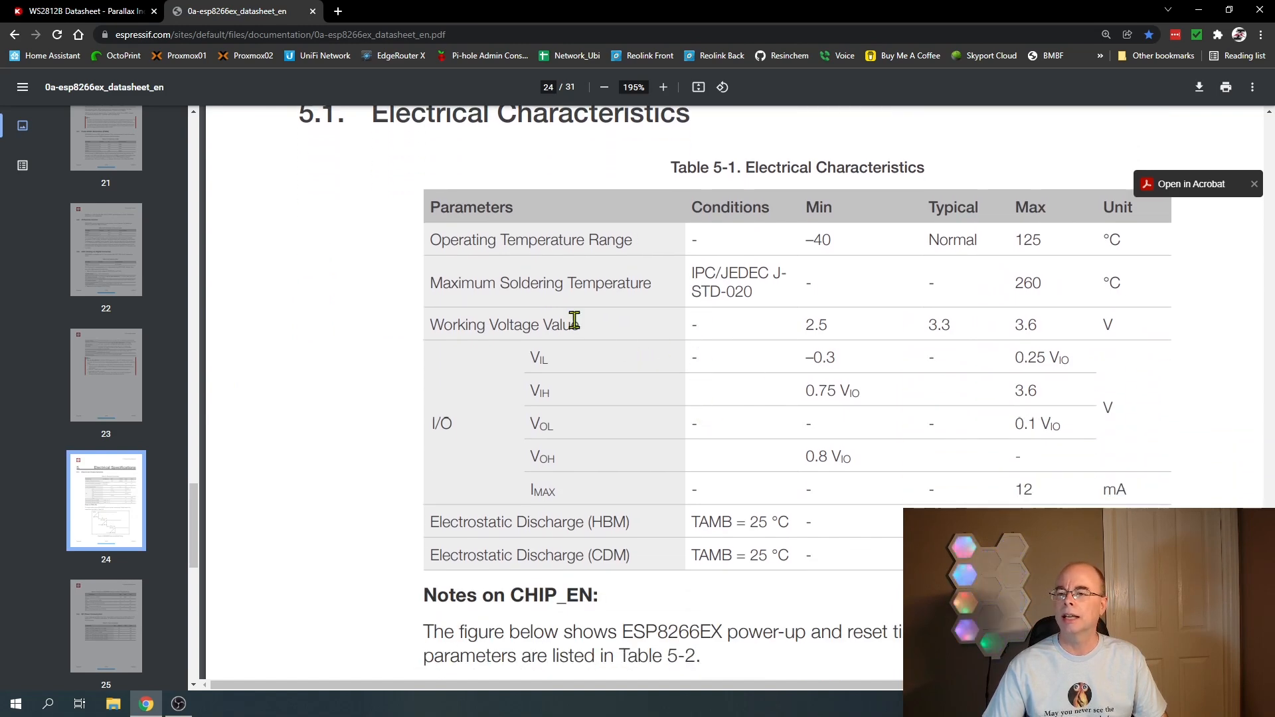
mouse_move(746, 339)
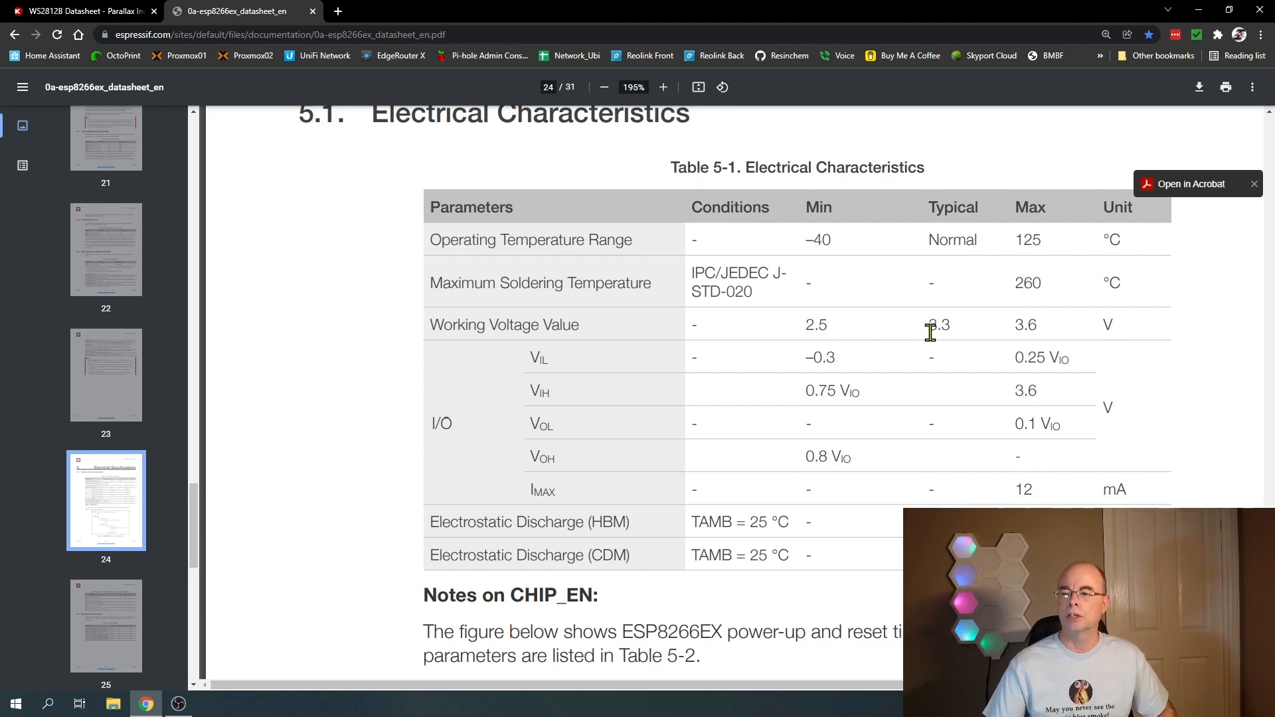
mouse_move(935, 332)
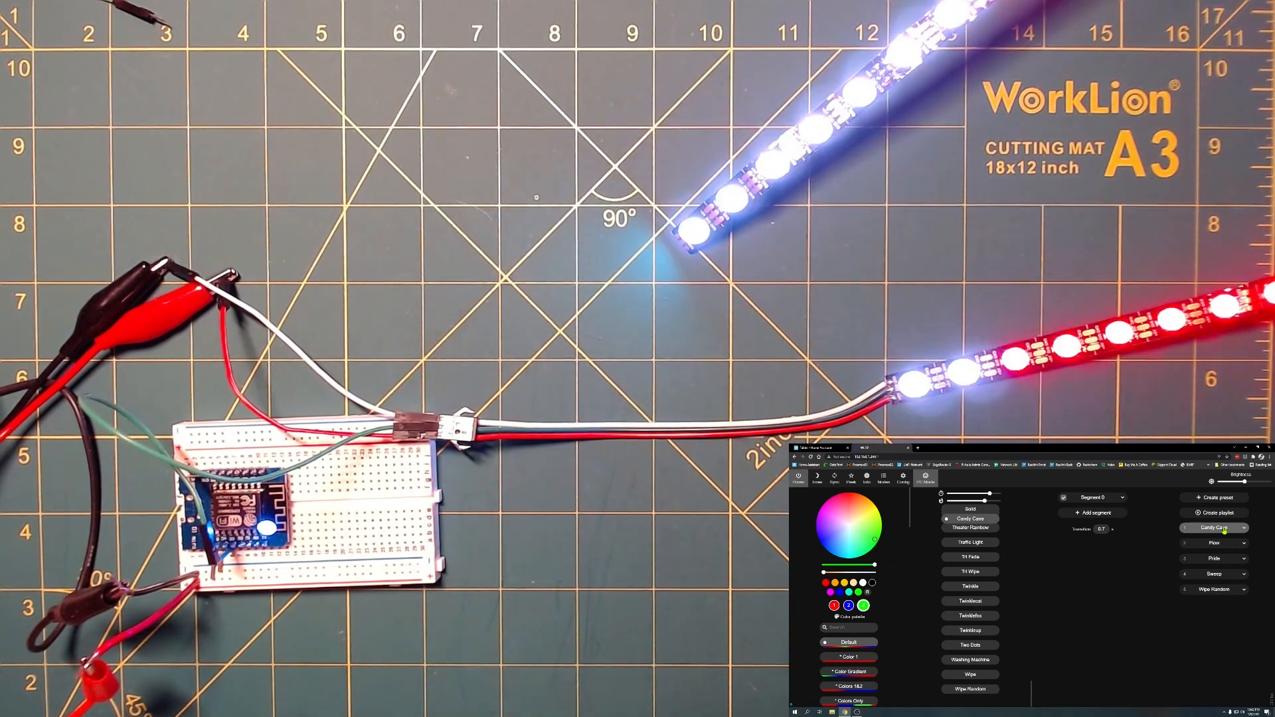
Apply the Flow and Pride presets, then another preset from the WLED list
click(1213, 542)
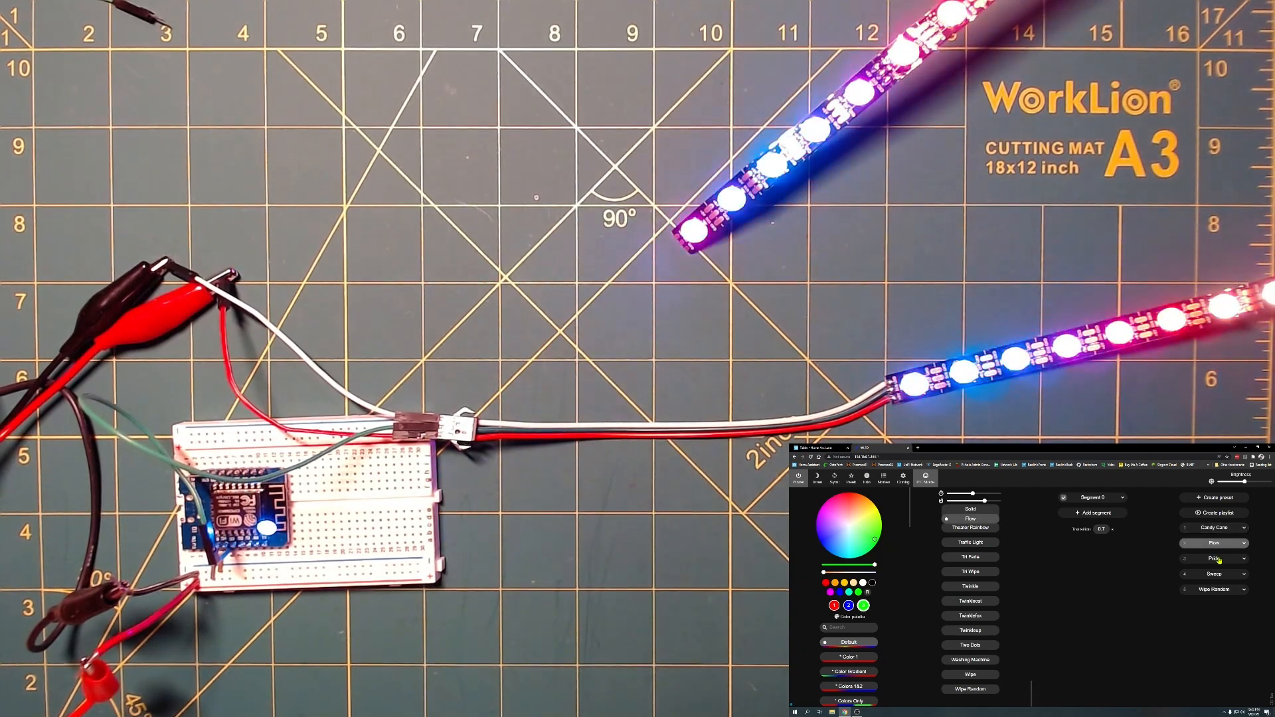
click(972, 518)
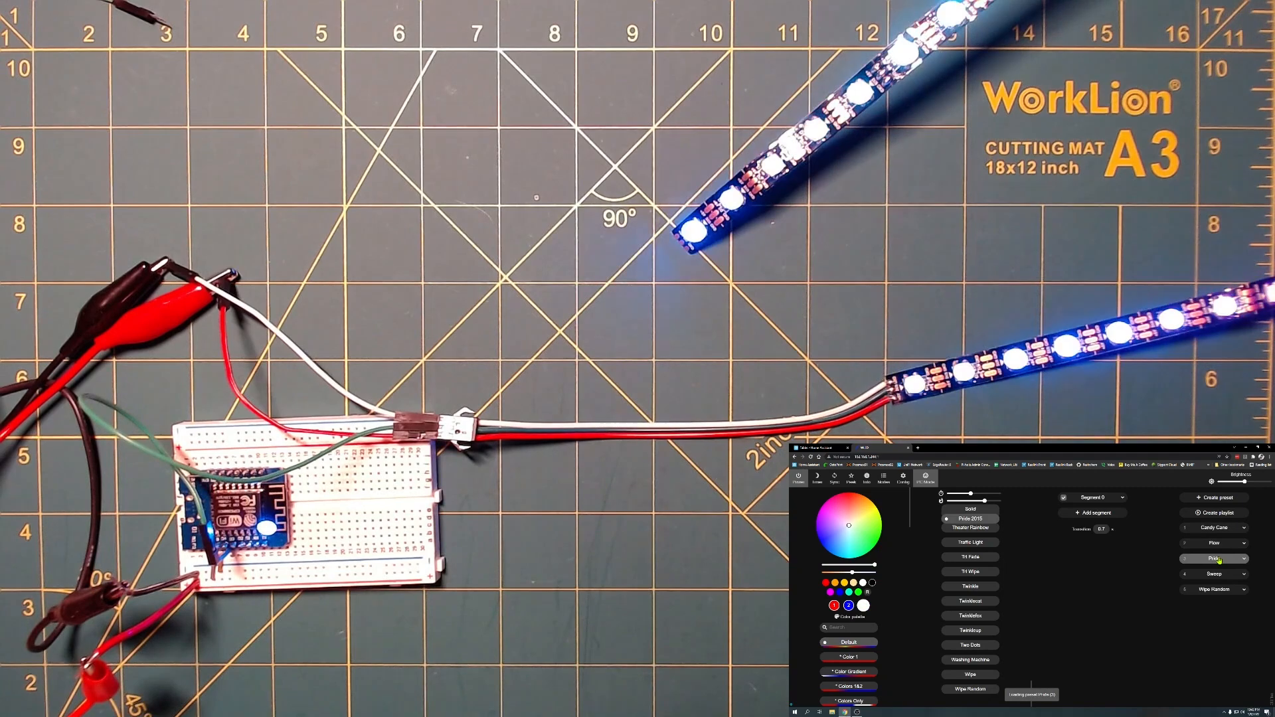
click(1213, 574)
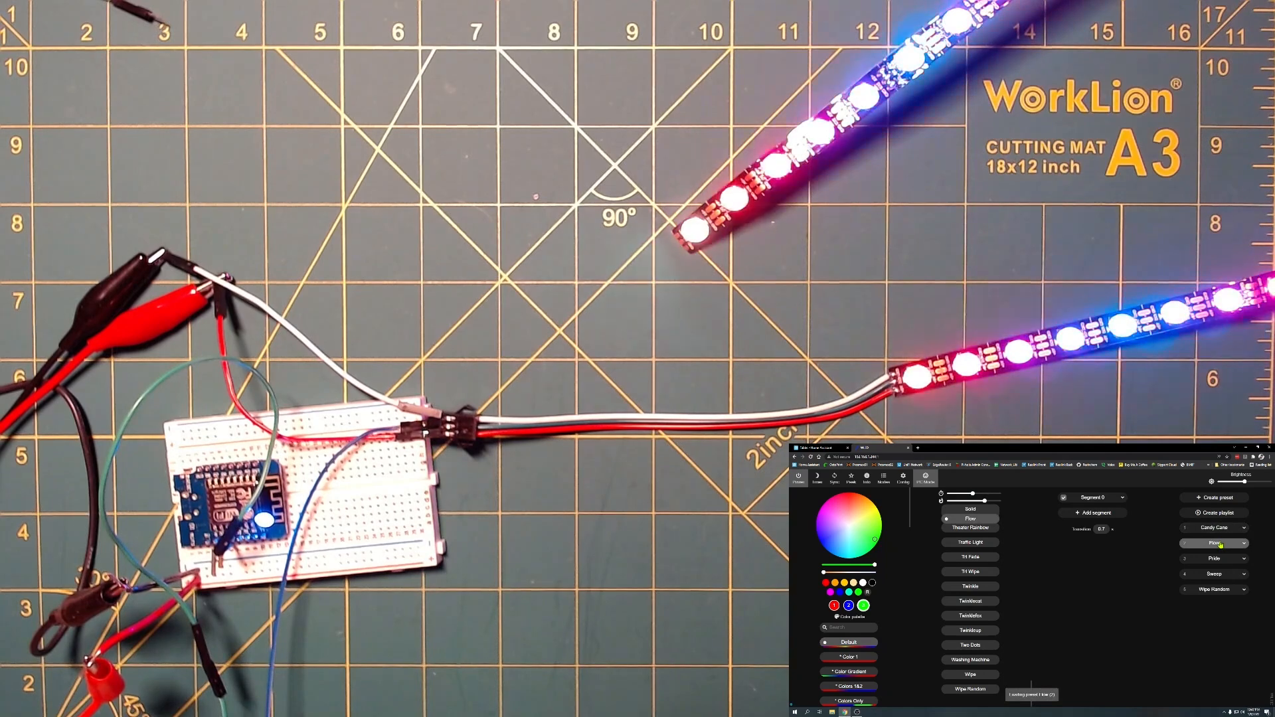
Load the Flow preset from the WLED presets list
click(1213, 558)
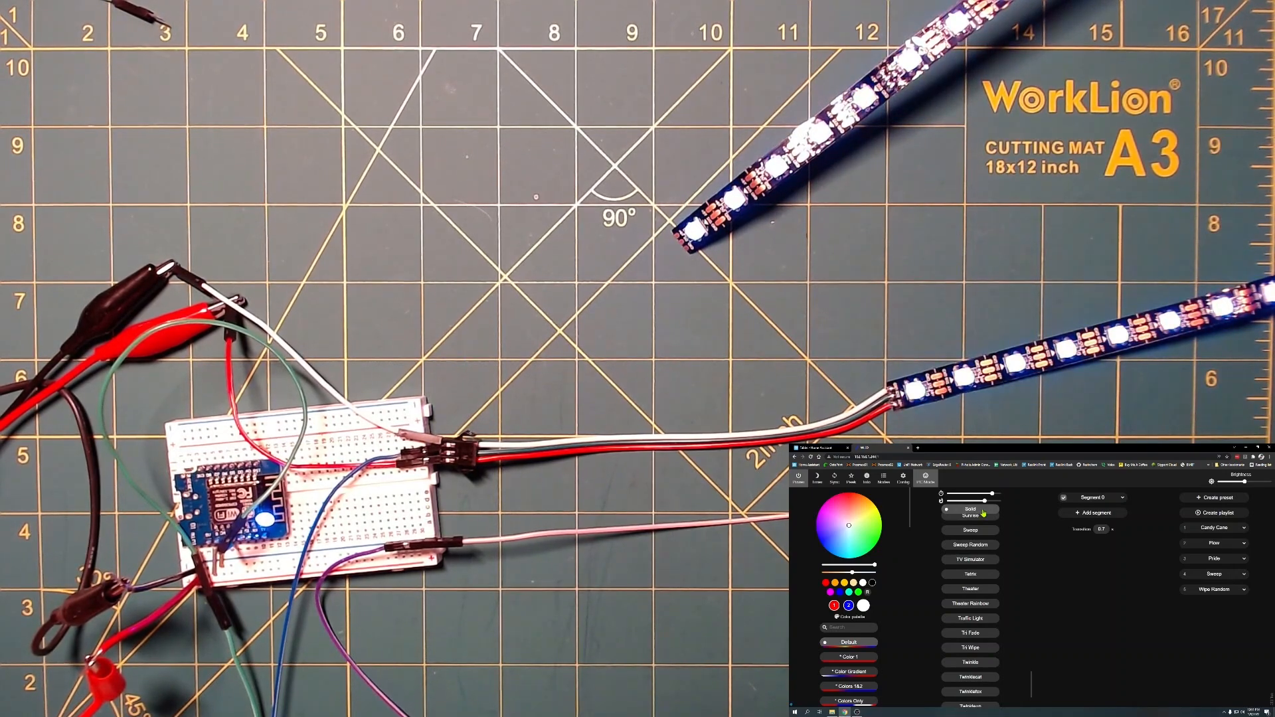
mouse_move(1096, 544)
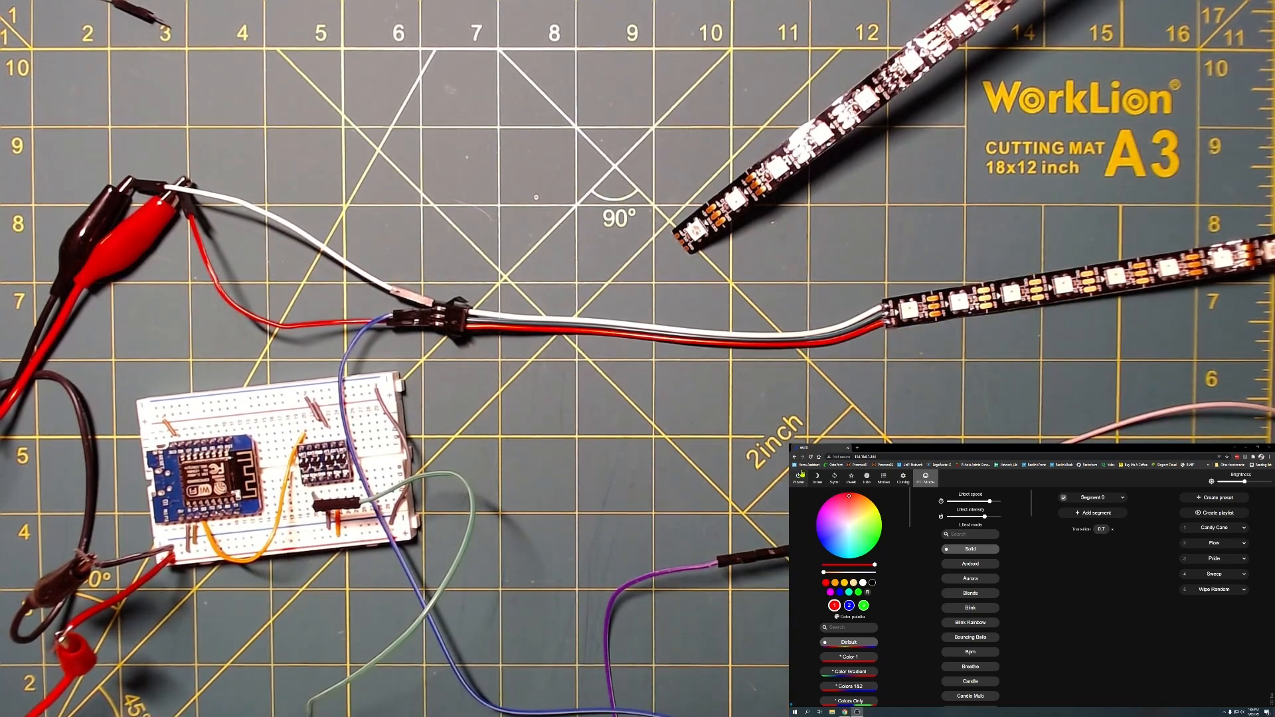
Cycle through Candy Cane, Flow, Pride, Sweep, Wipe Random, then back through Sweep, Pride, Candy Cane
click(798, 475)
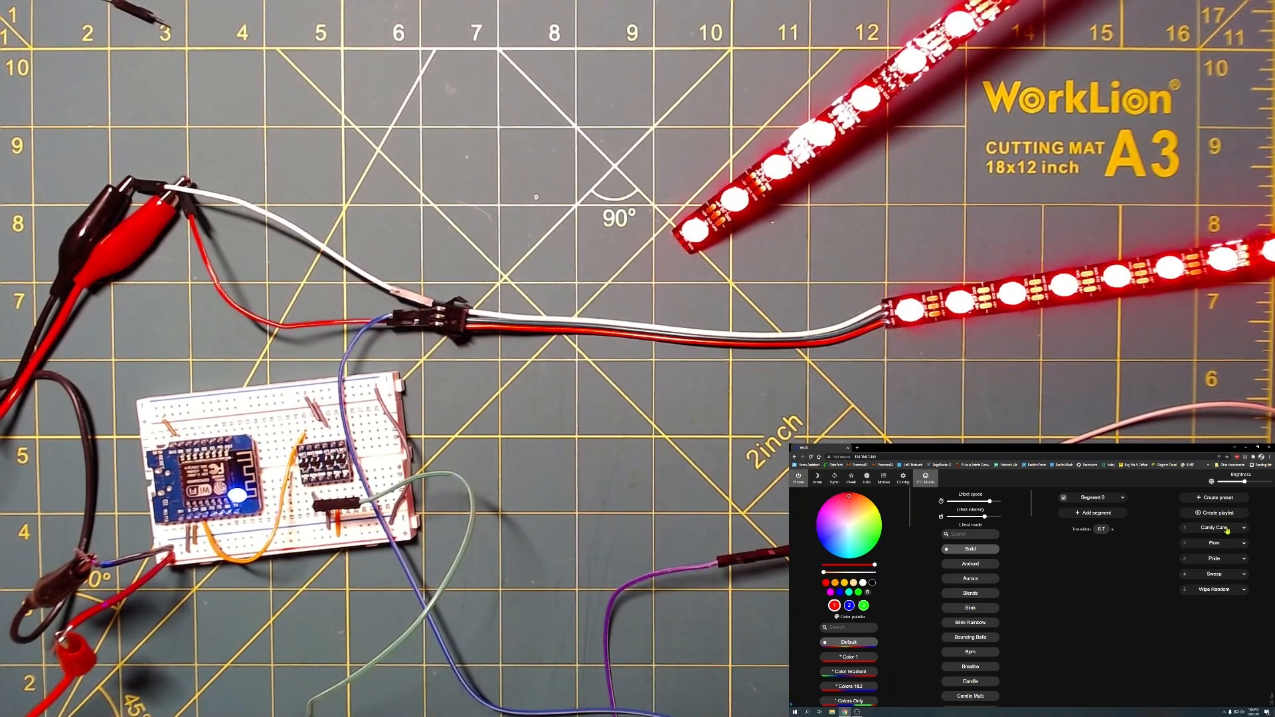
click(1215, 527)
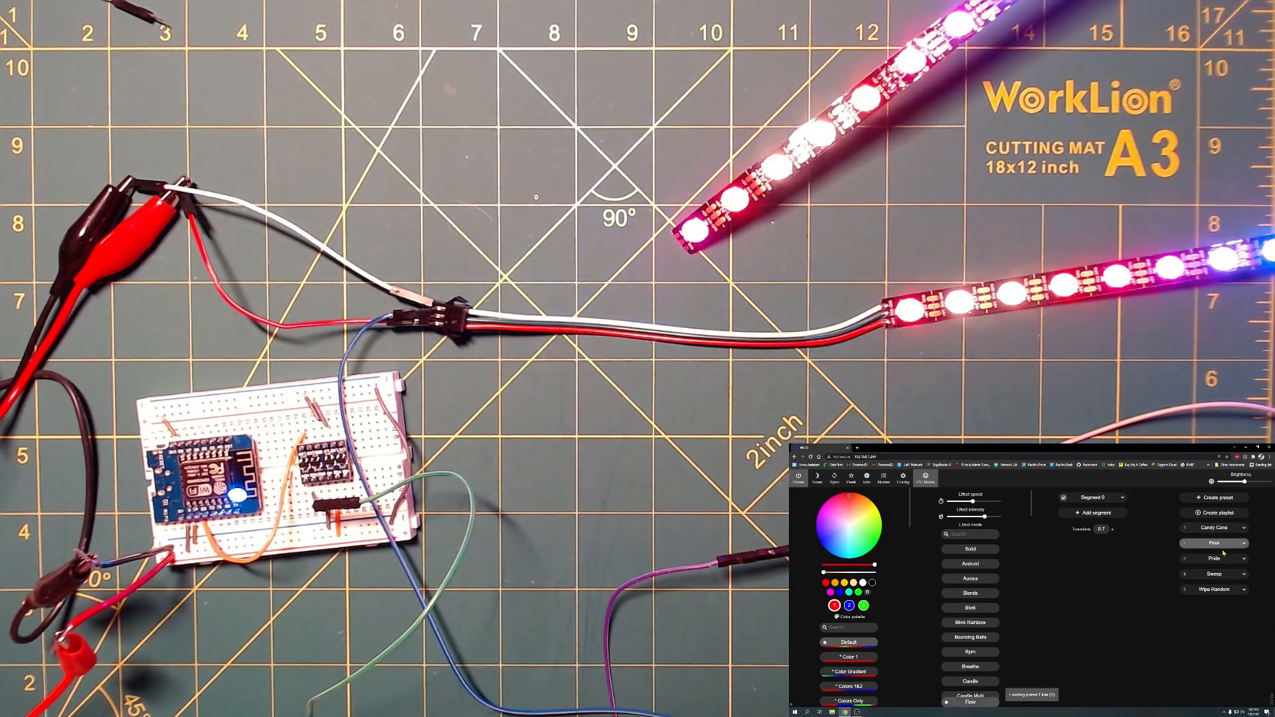
click(1214, 559)
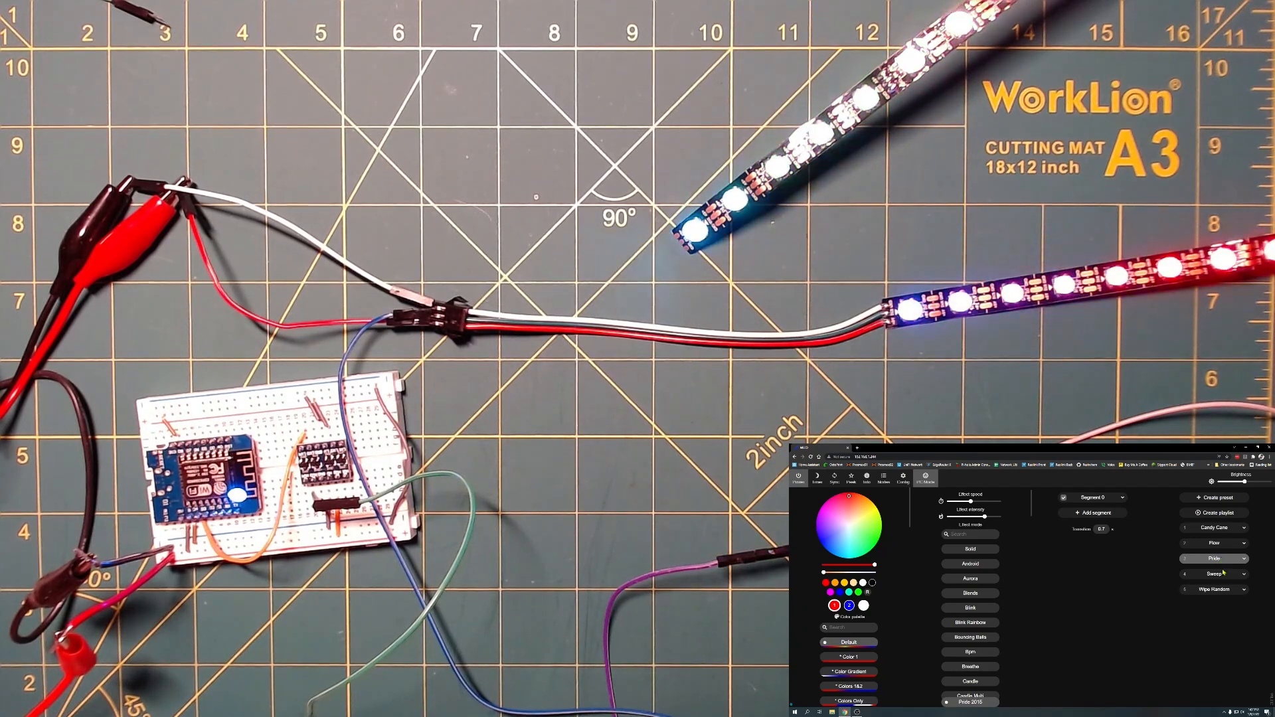
click(1213, 574)
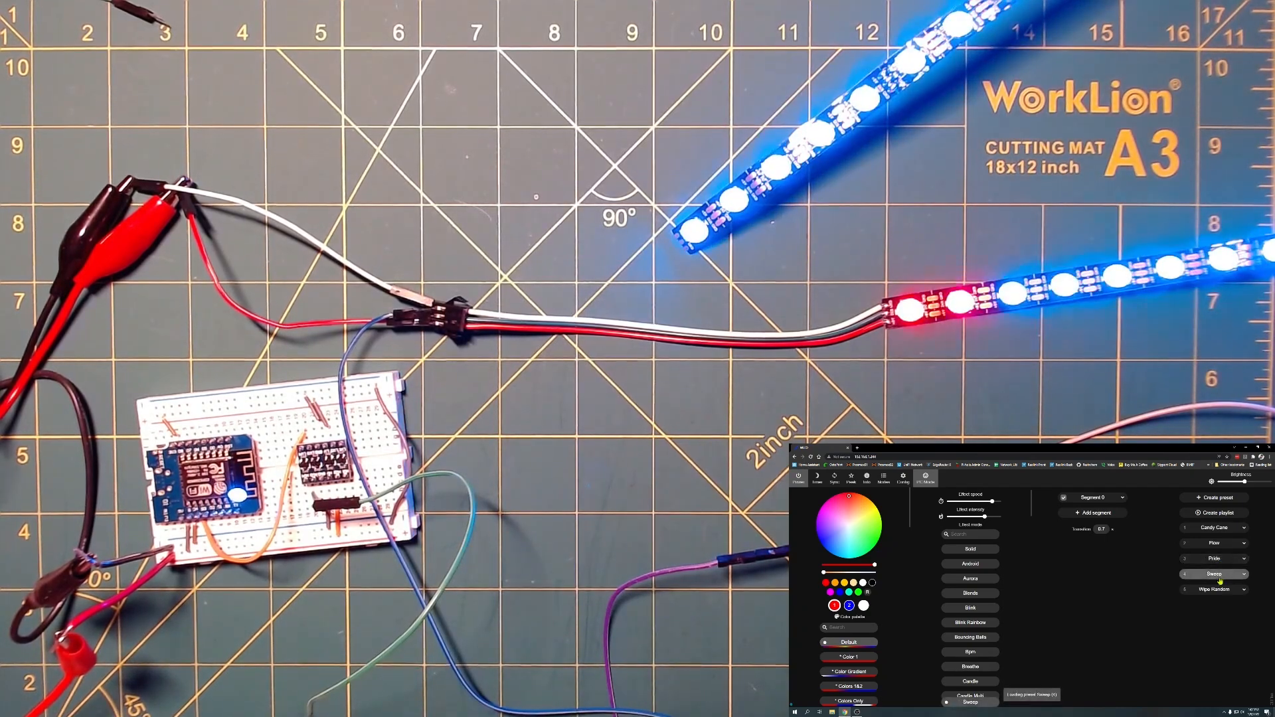
click(1212, 589)
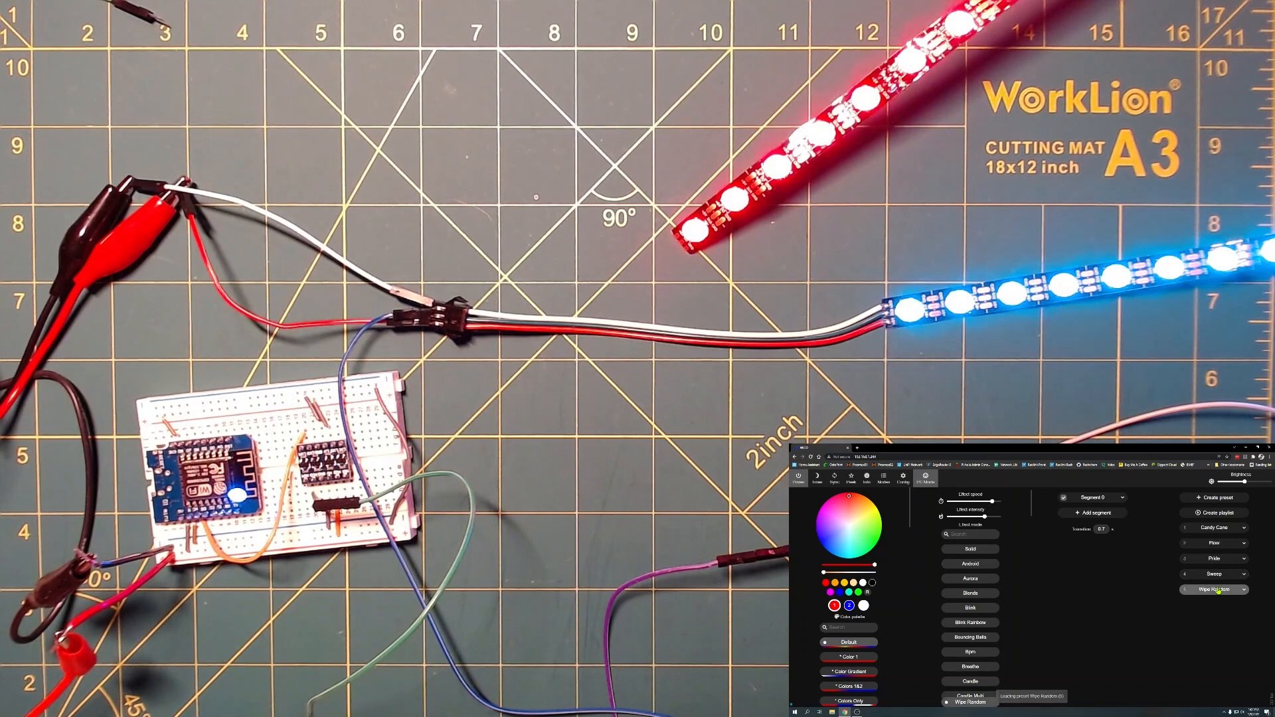
click(1213, 573)
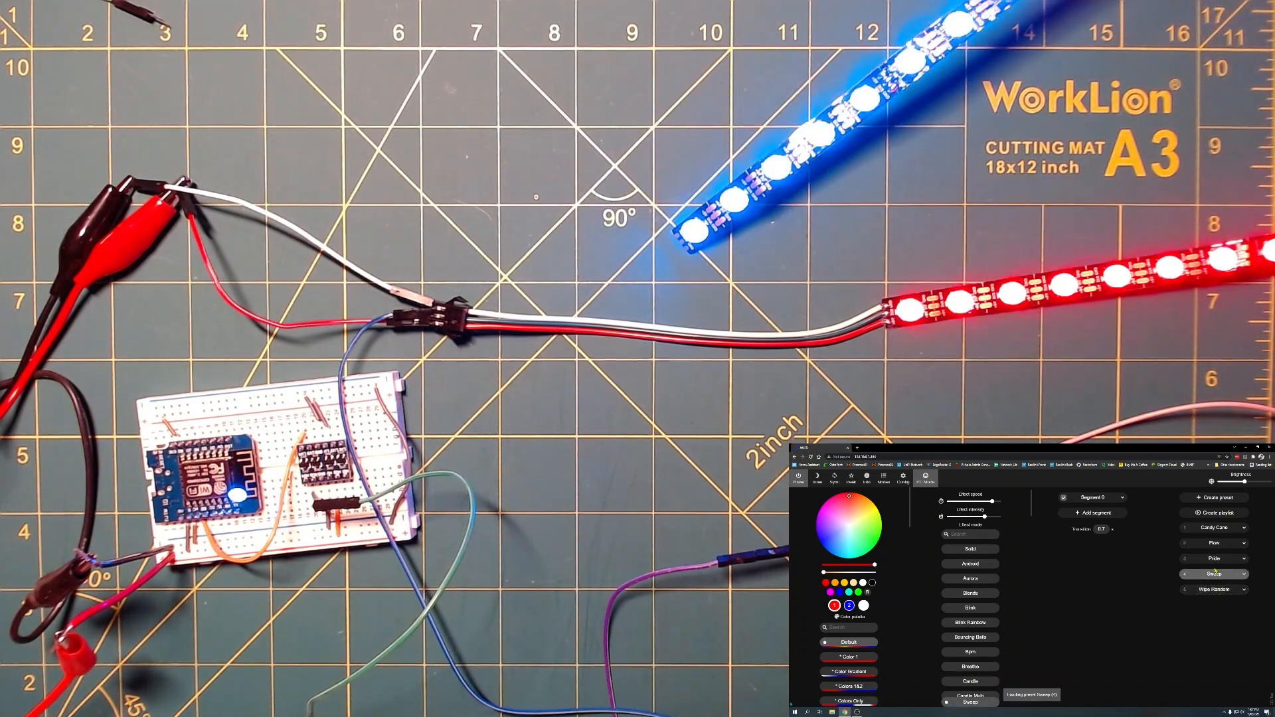
click(1212, 559)
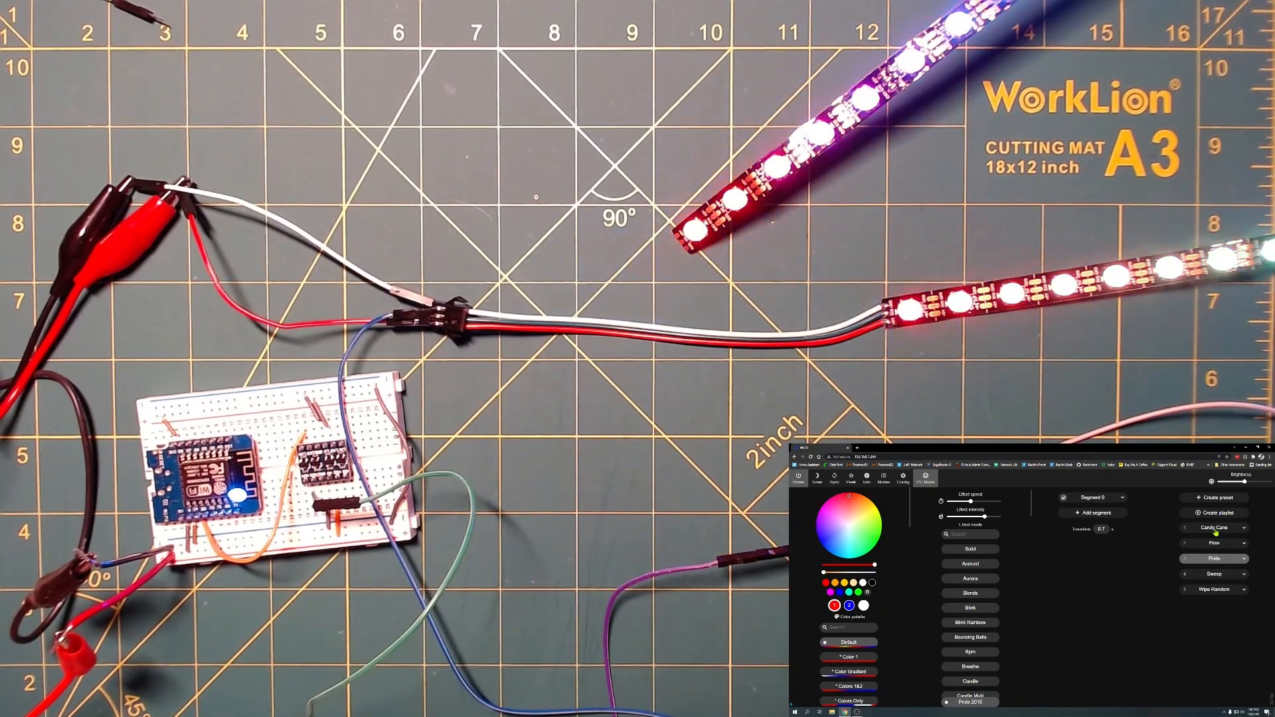
click(1214, 527)
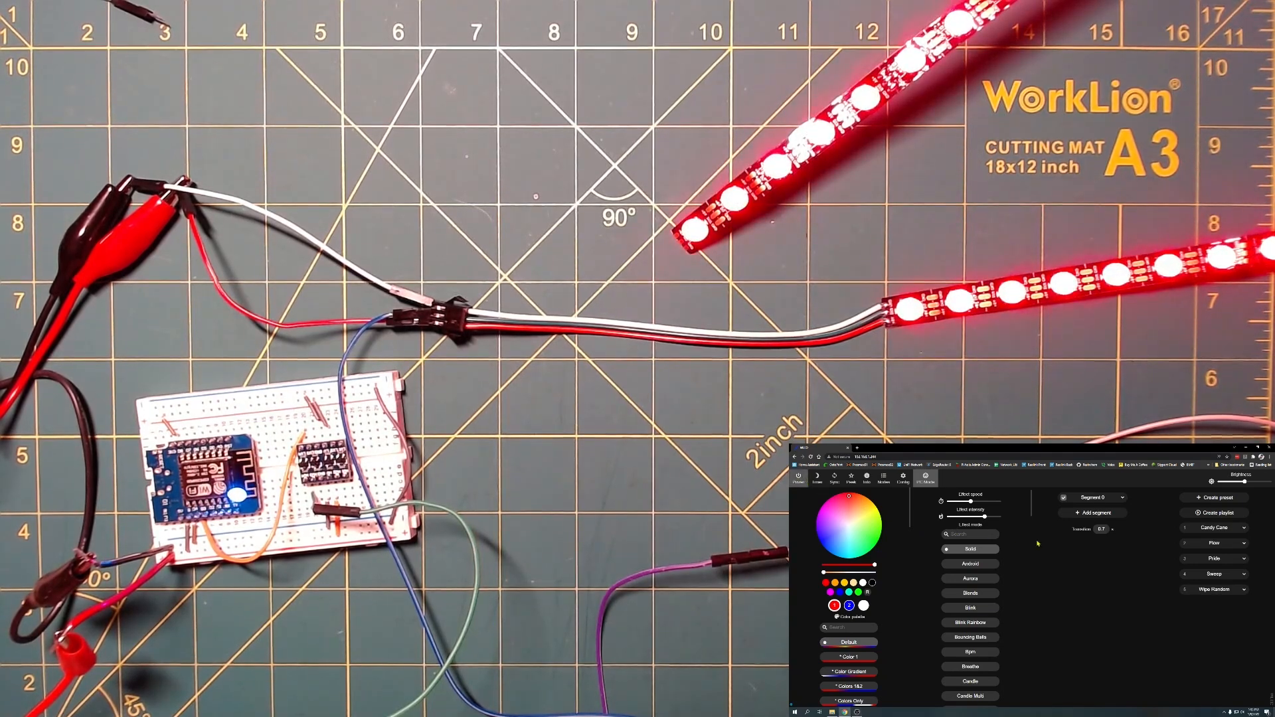
Play Candy Cane, Flow, Pride and Sweep, then the next preset in the list
click(1215, 527)
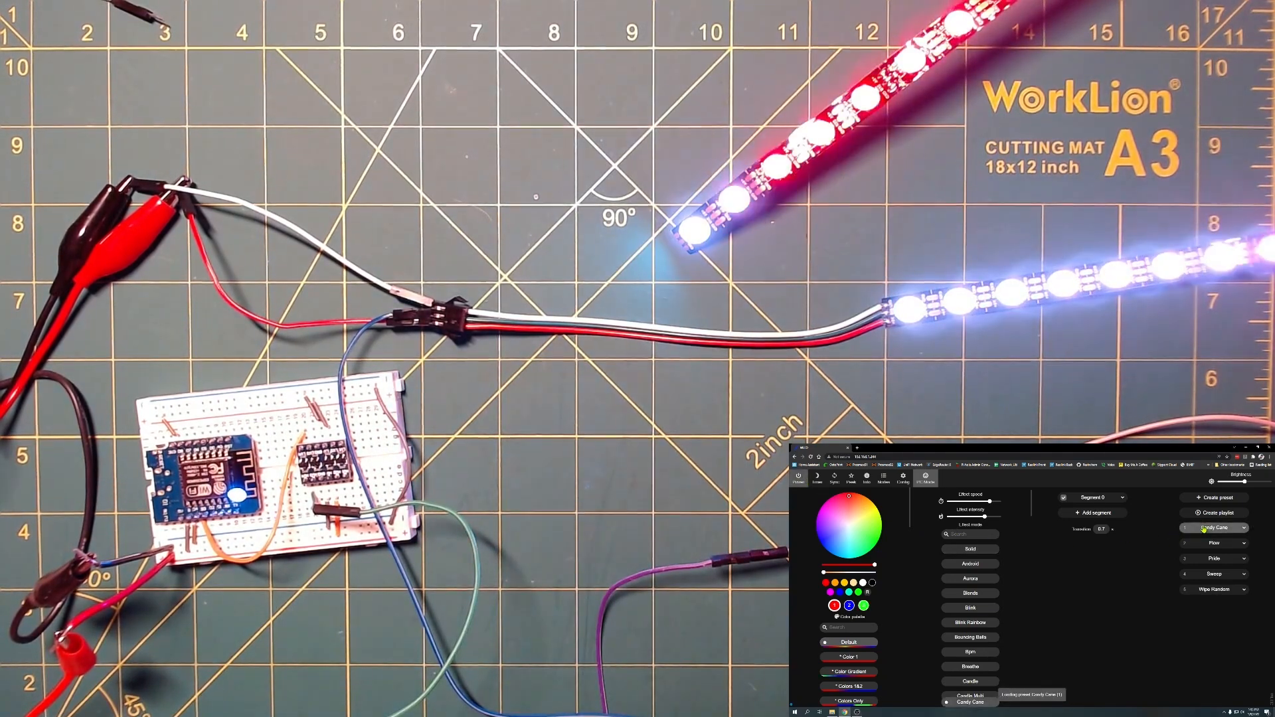
click(1213, 543)
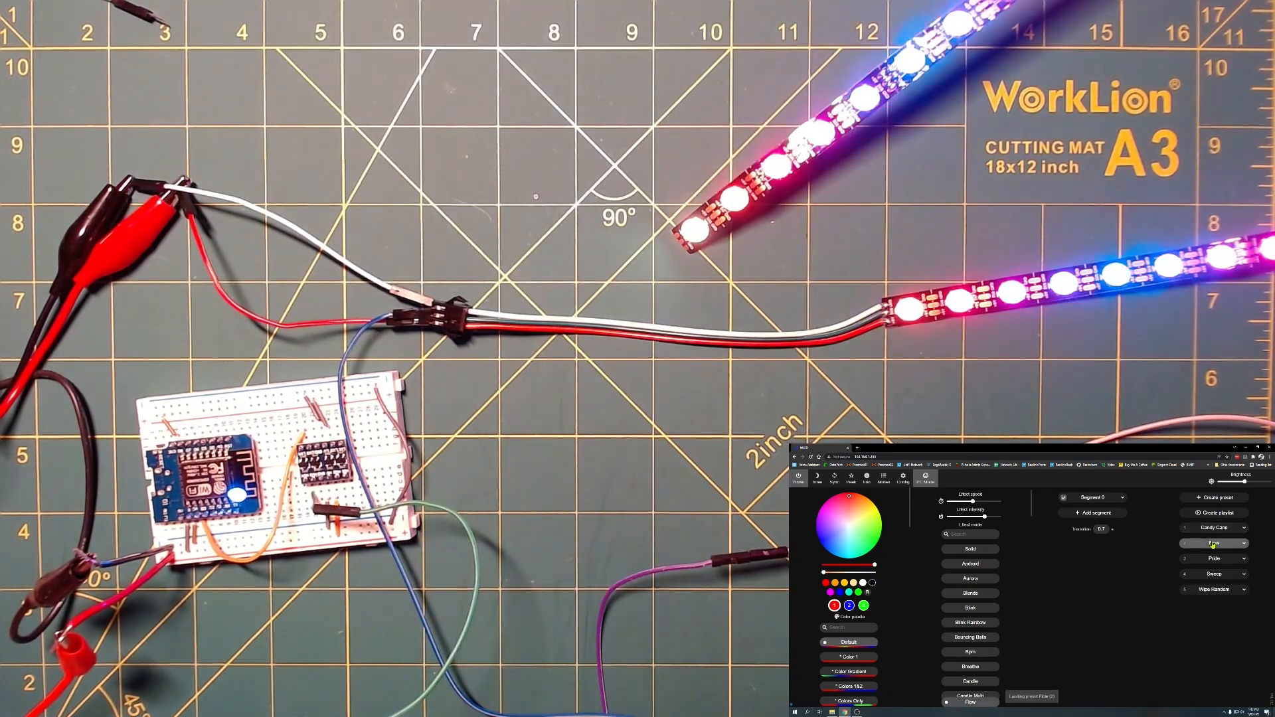
click(1213, 558)
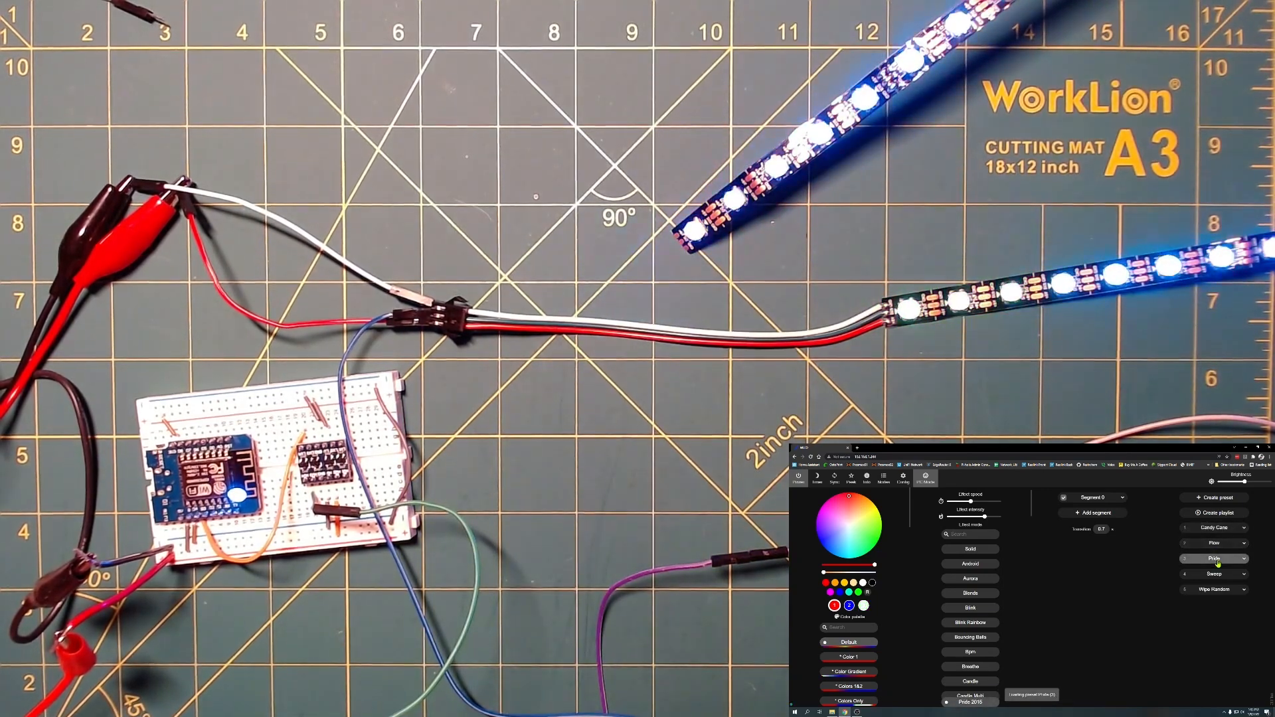
click(1214, 573)
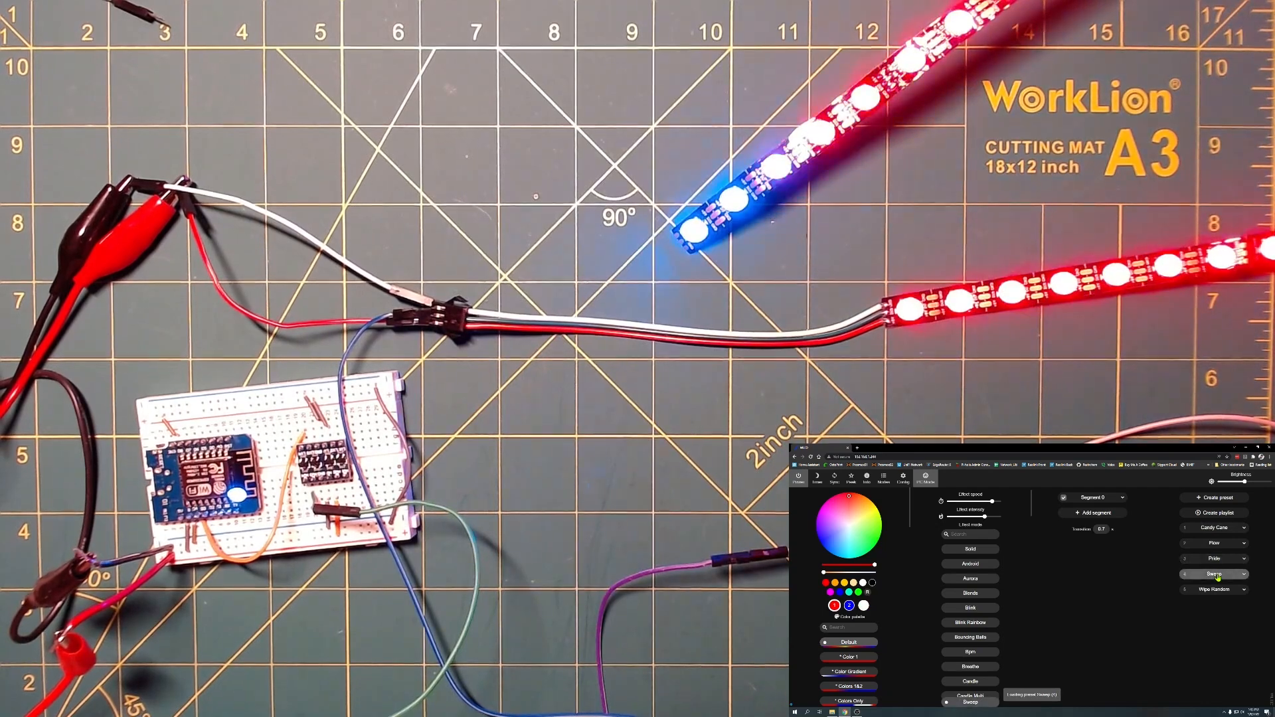
click(1214, 589)
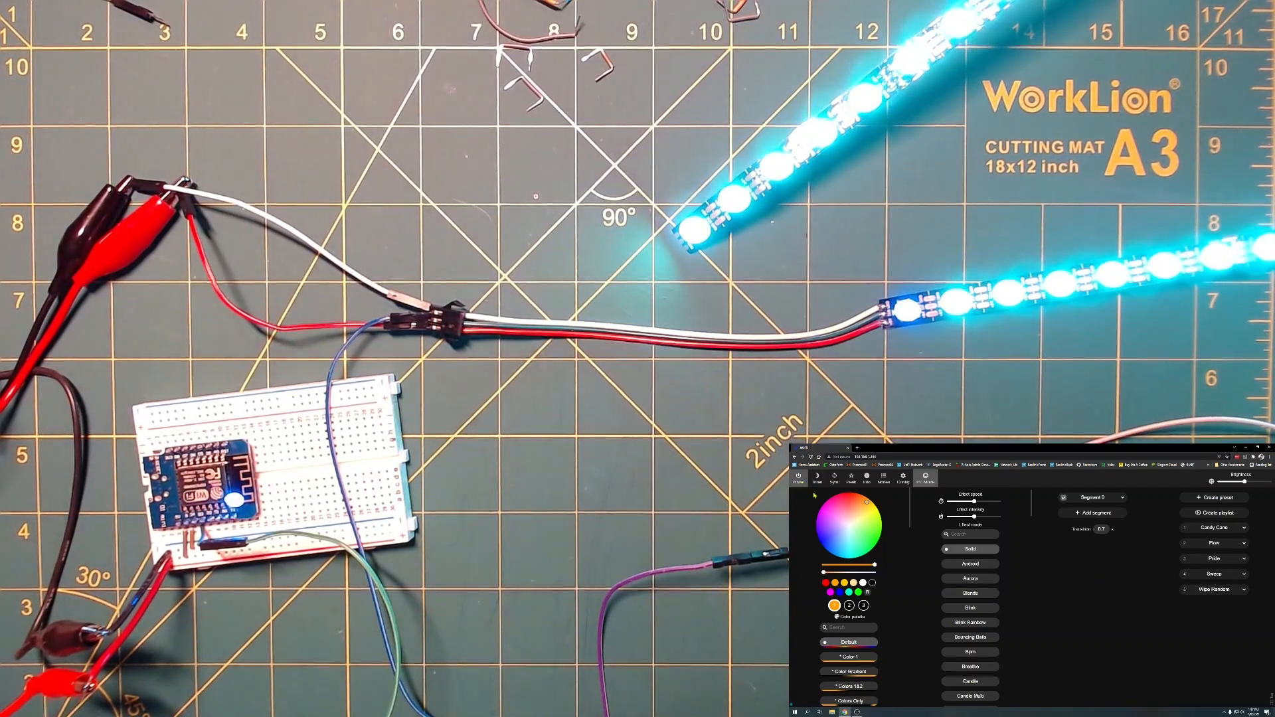
Cycle through Candy Cane, Pride, Sweep and Wipe Random, ending back on Candy Cane
click(833, 512)
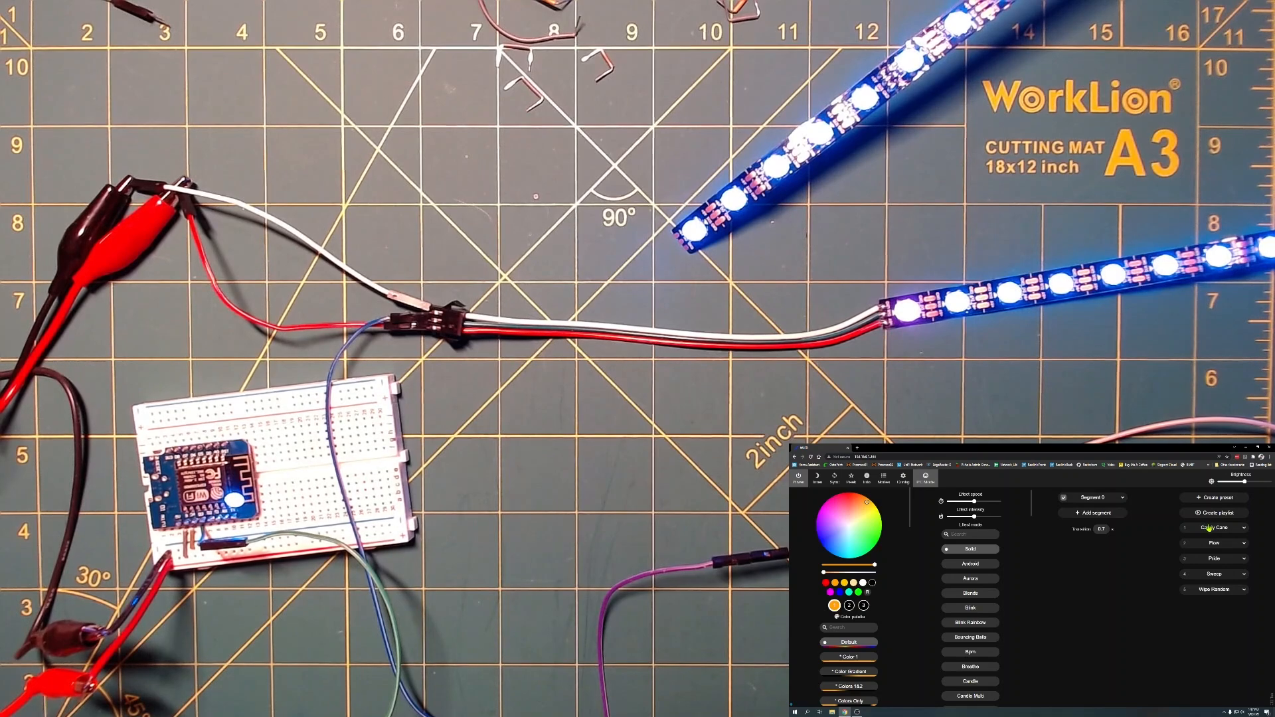
click(968, 702)
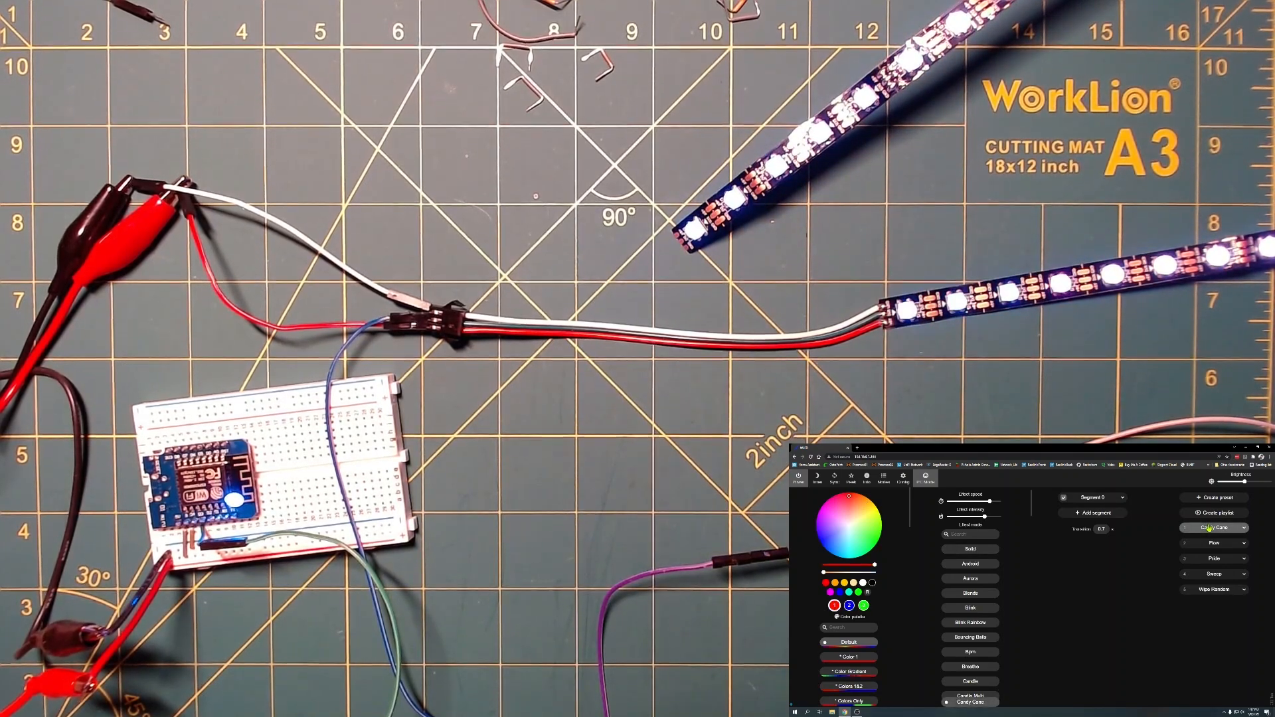
click(1214, 543)
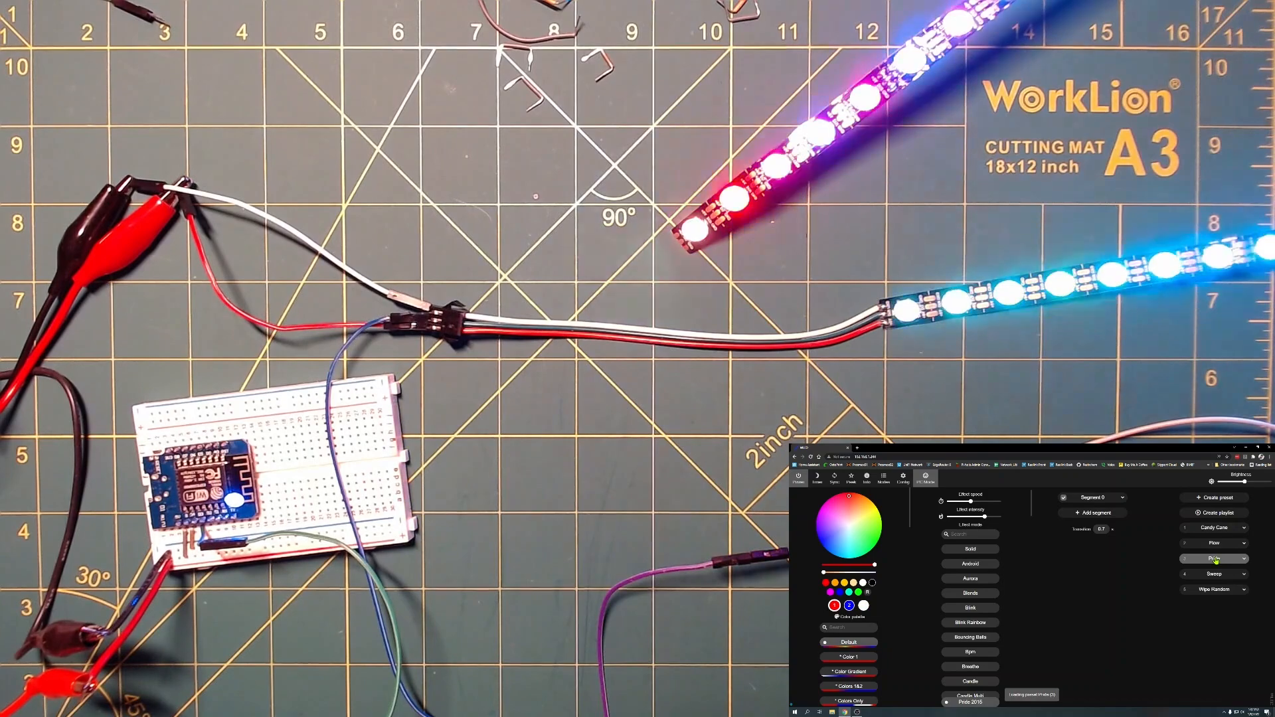
click(1213, 573)
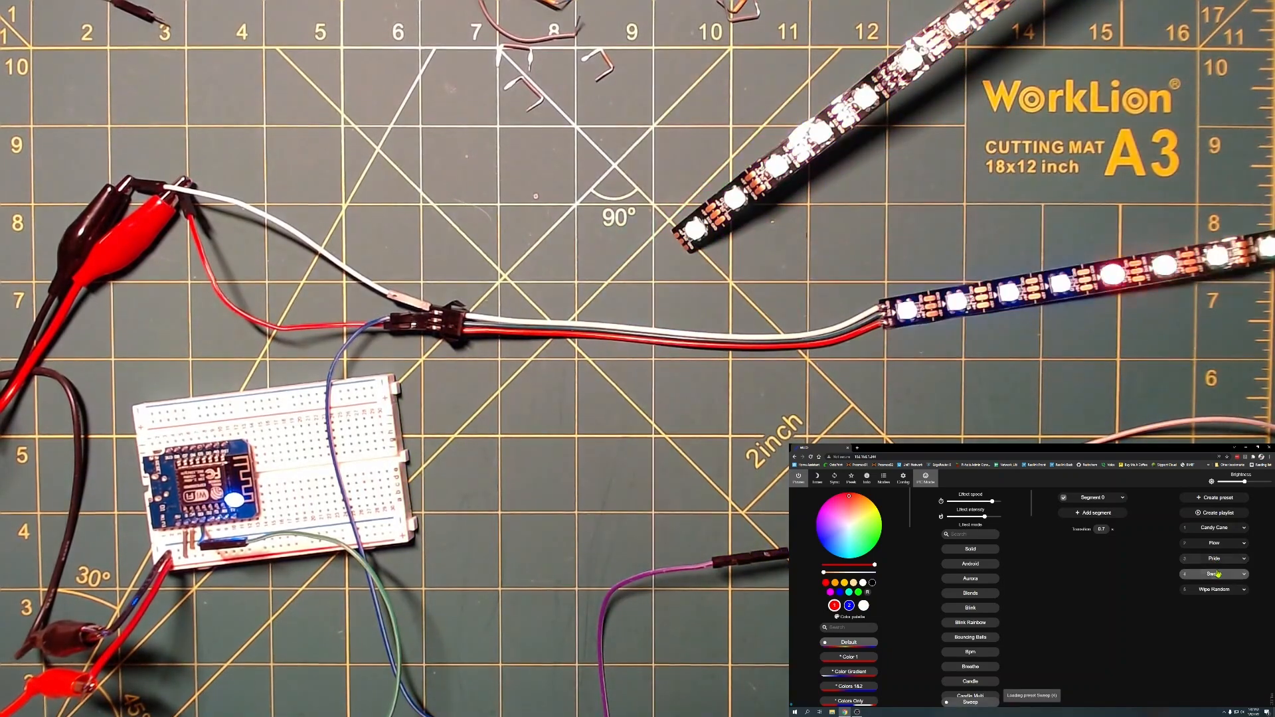
click(1213, 590)
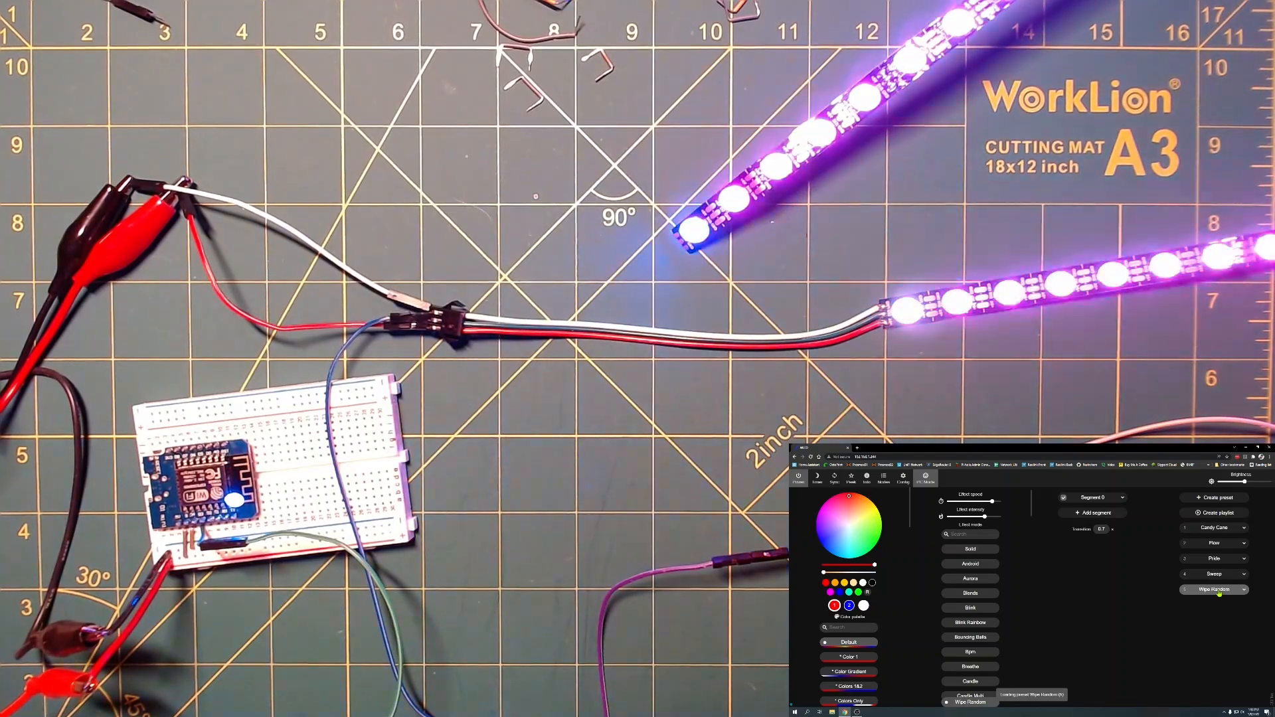
click(1214, 526)
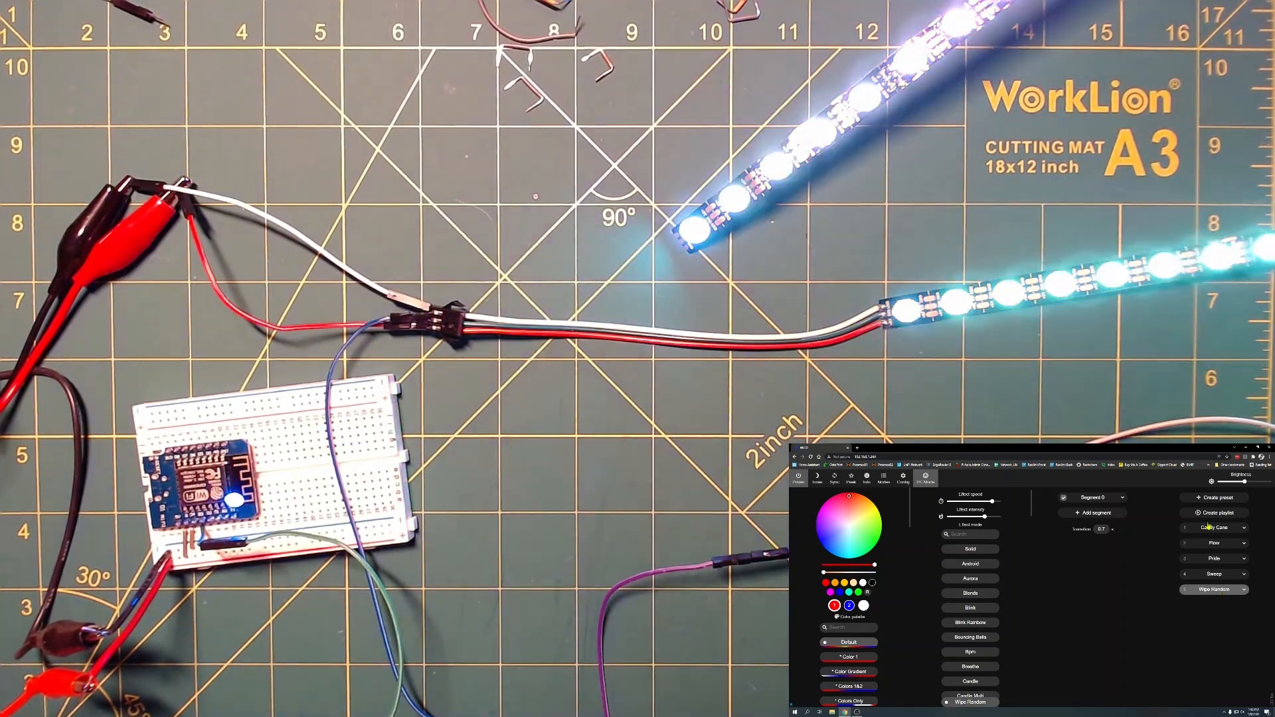